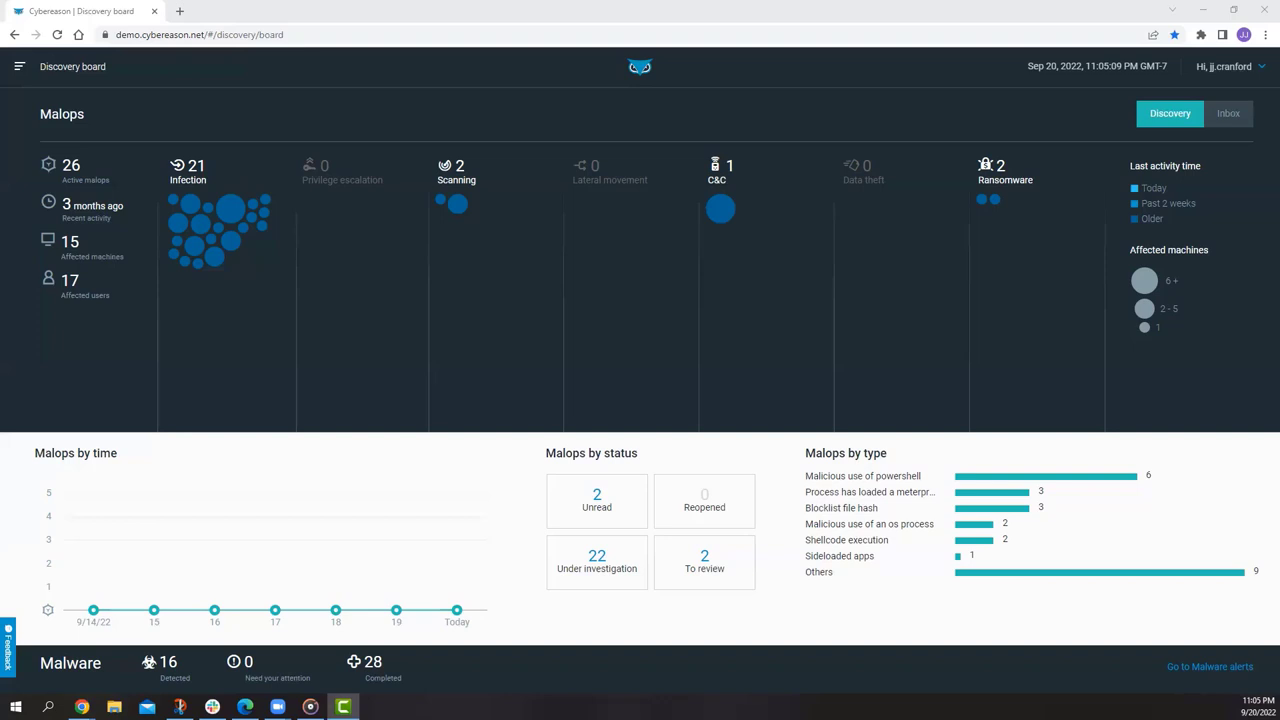
mouse_move(771, 262)
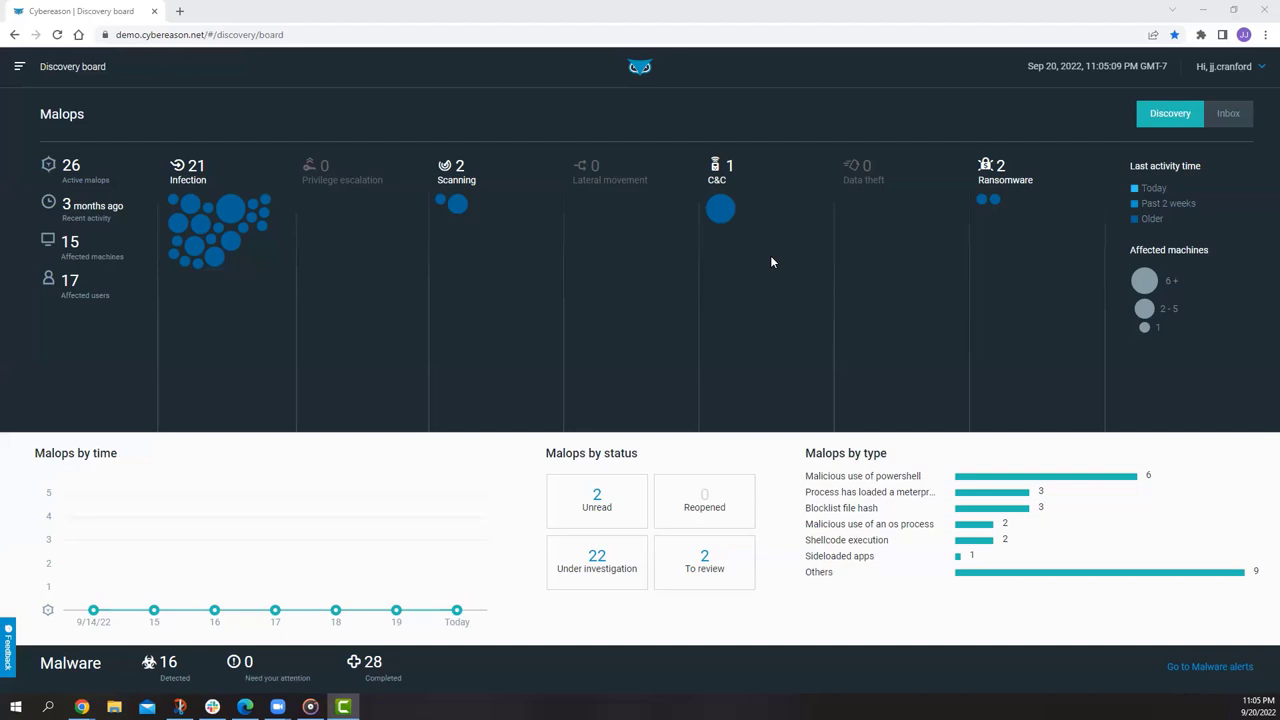
mouse_move(720, 209)
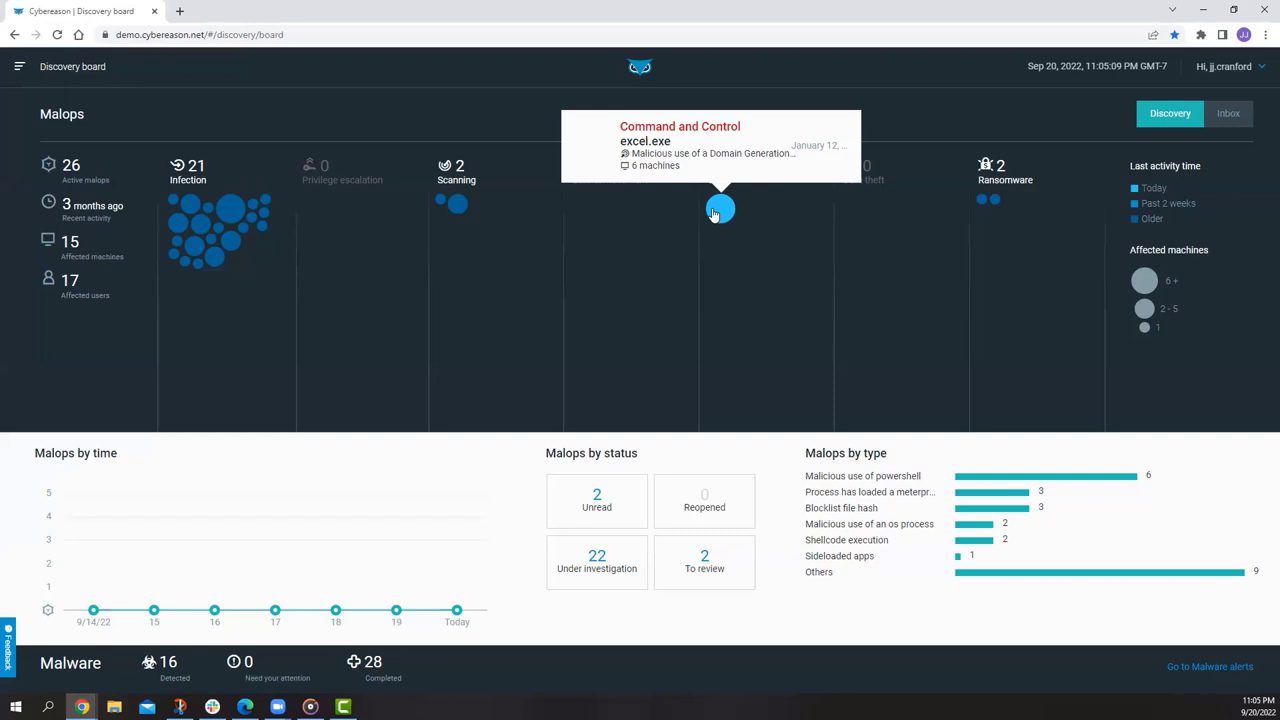
mouse_move(716, 155)
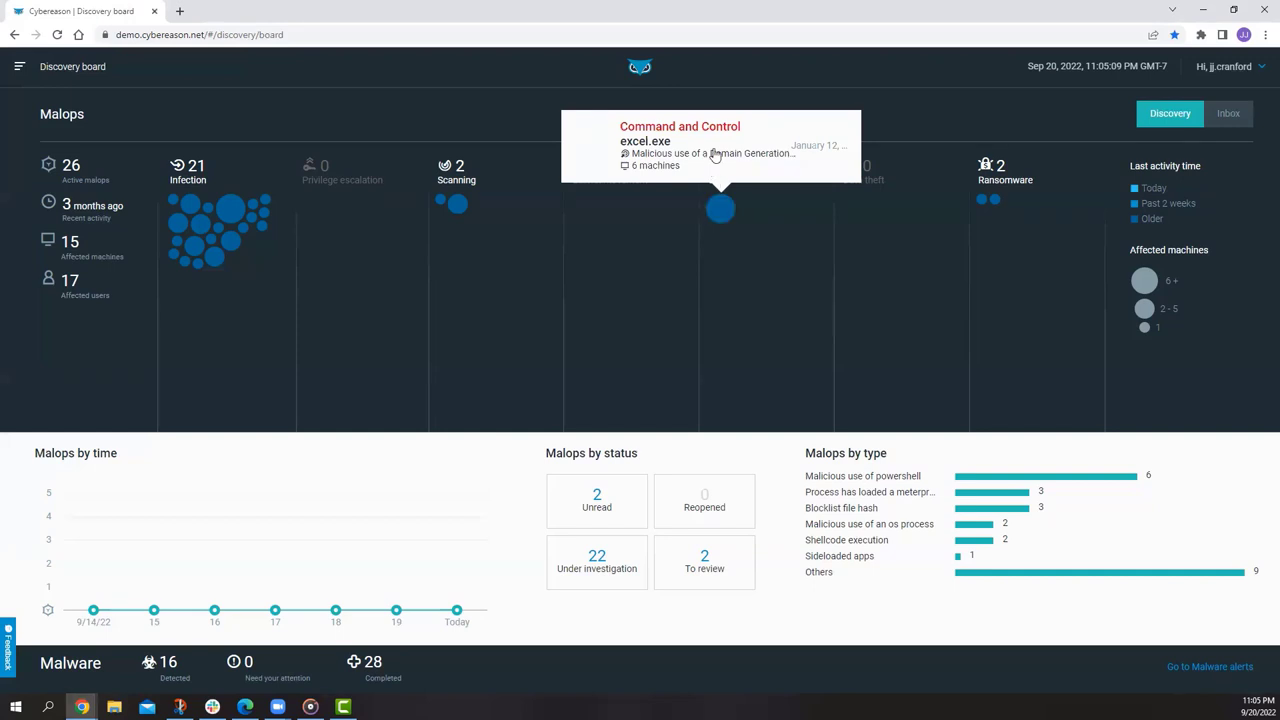
mouse_move(712, 130)
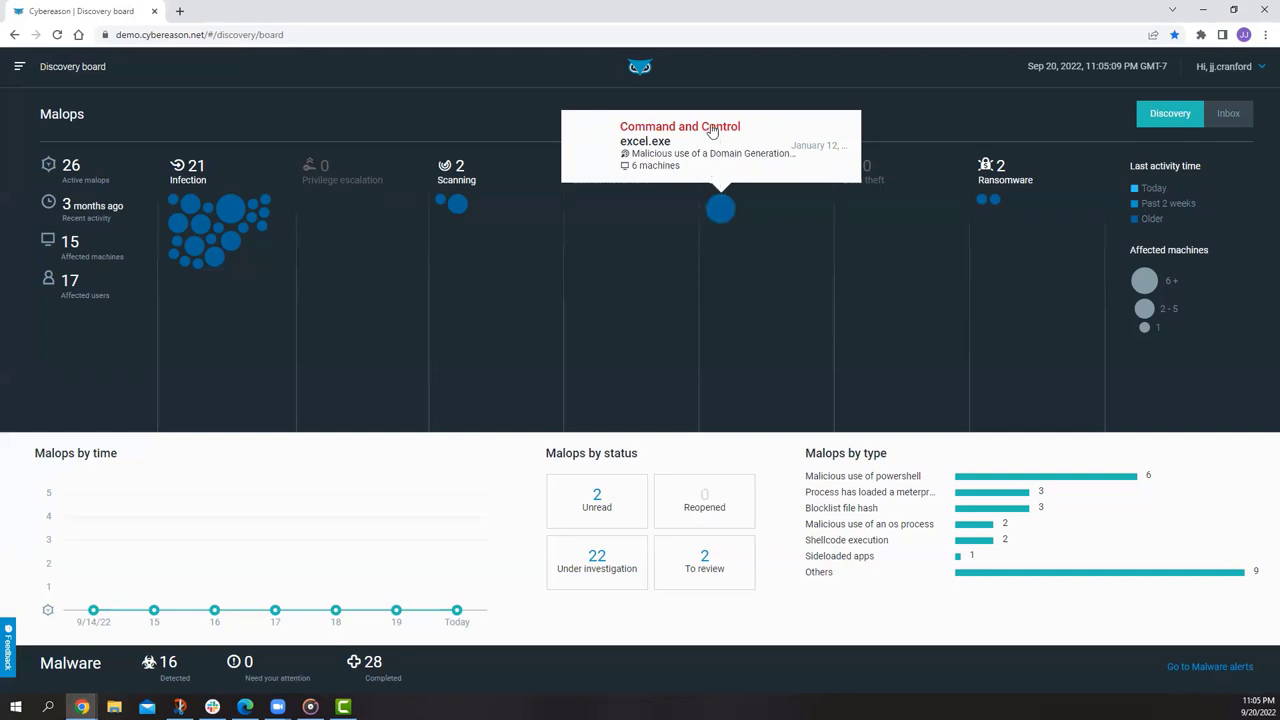
Open the excel.exe Command and Control malop, showing 6 machines and 109 outgoing connections
click(680, 126)
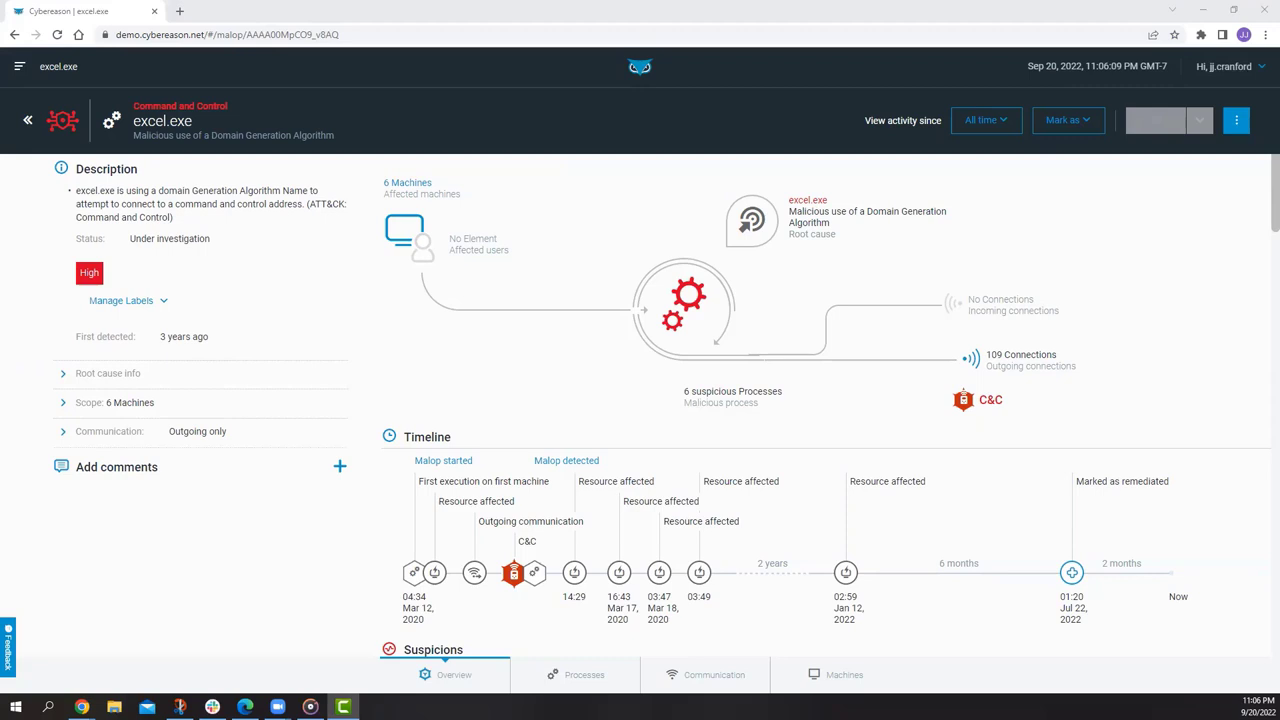
mouse_move(1145, 440)
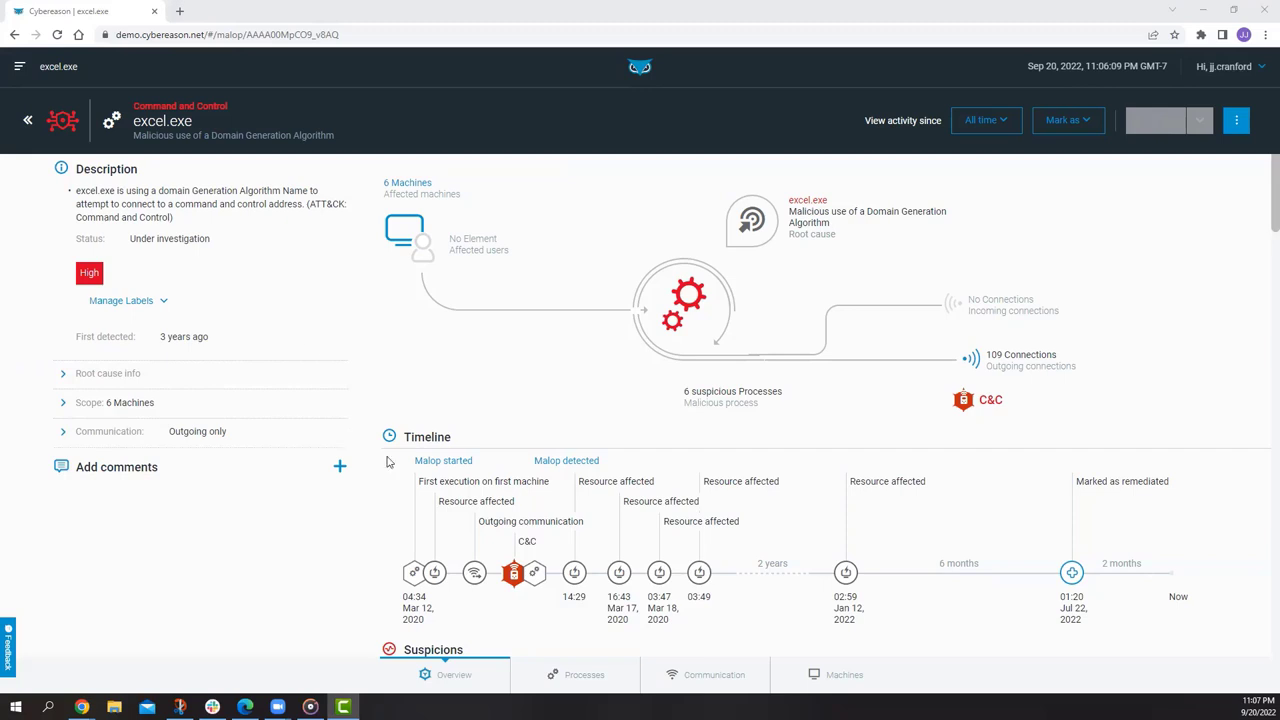
mouse_move(62, 280)
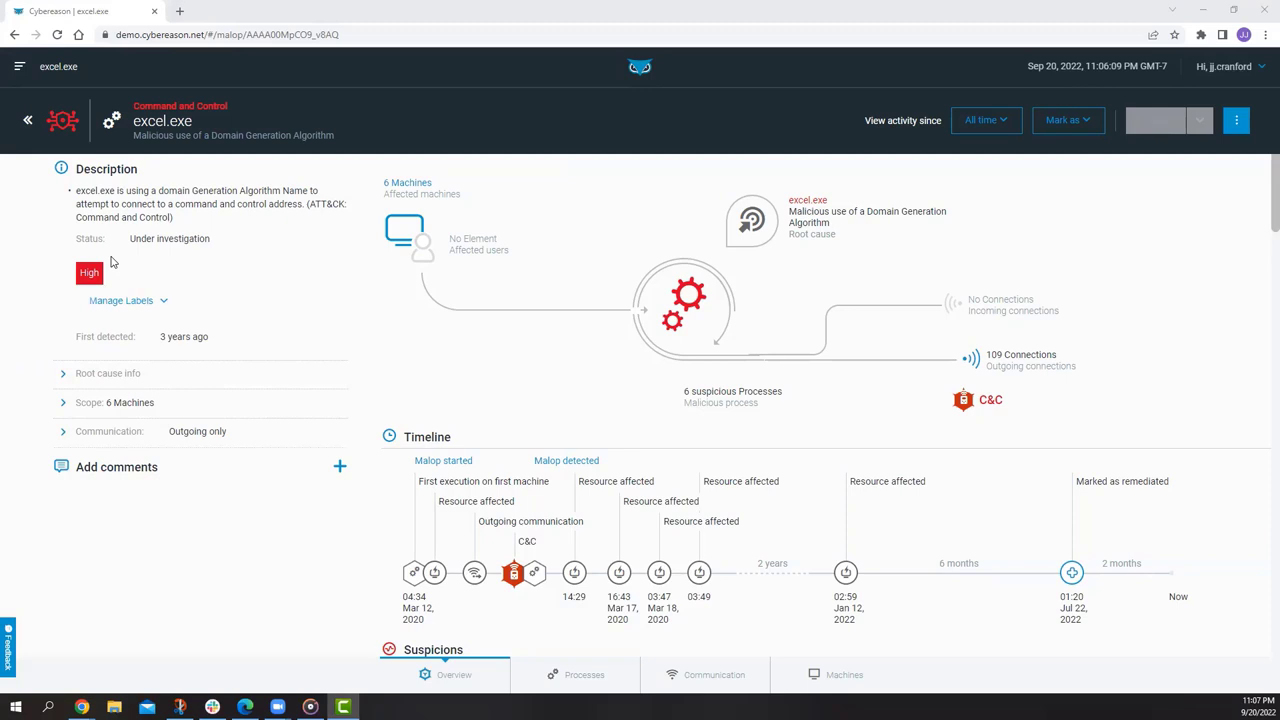
mouse_move(129, 186)
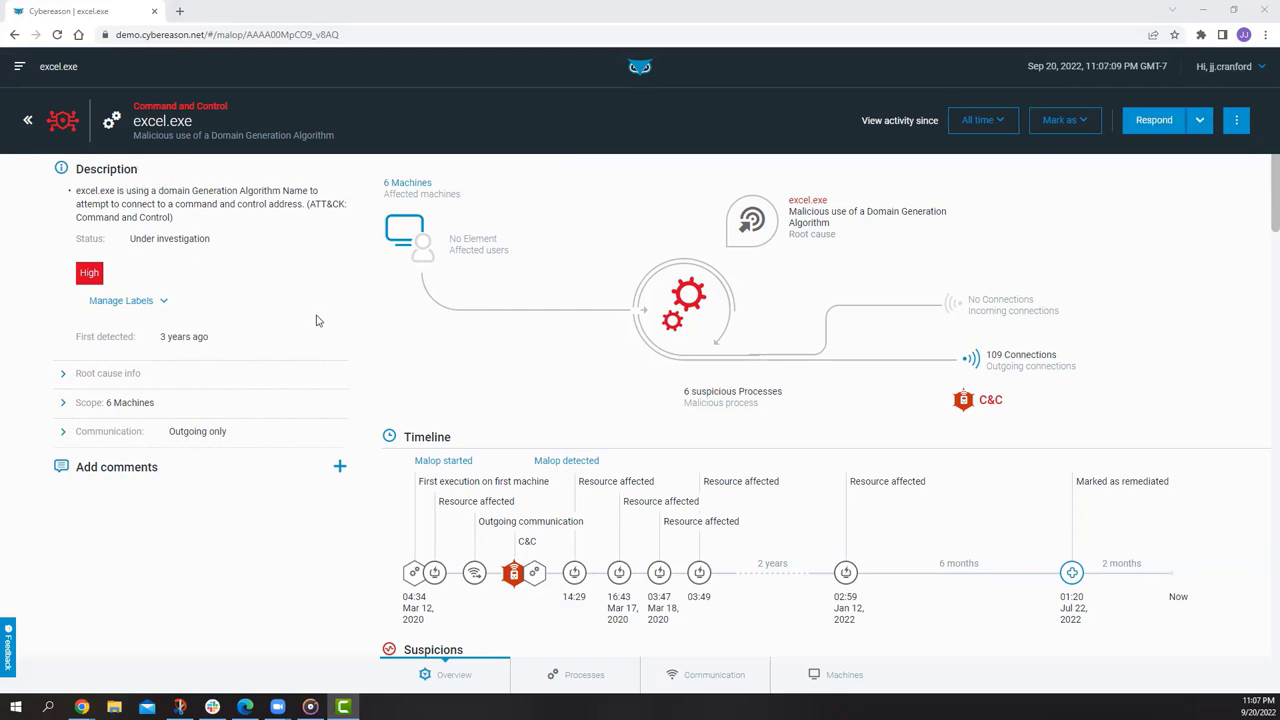
mouse_move(400, 348)
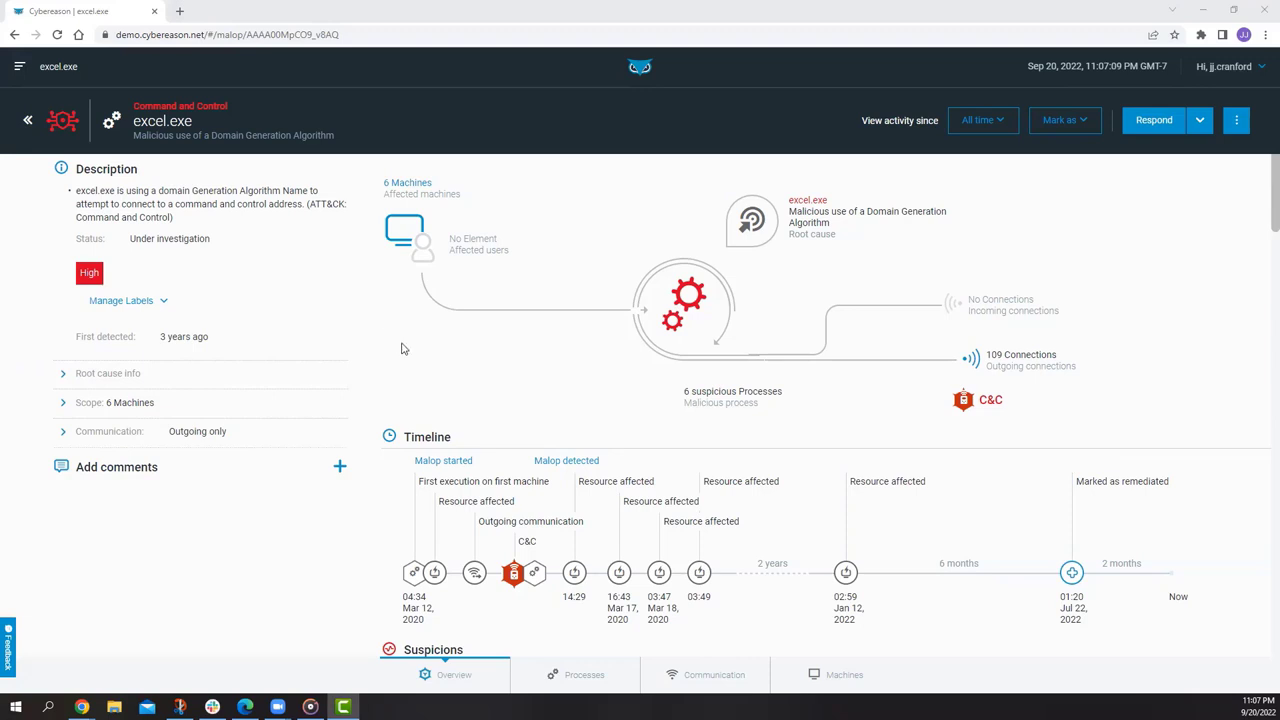
mouse_move(372, 412)
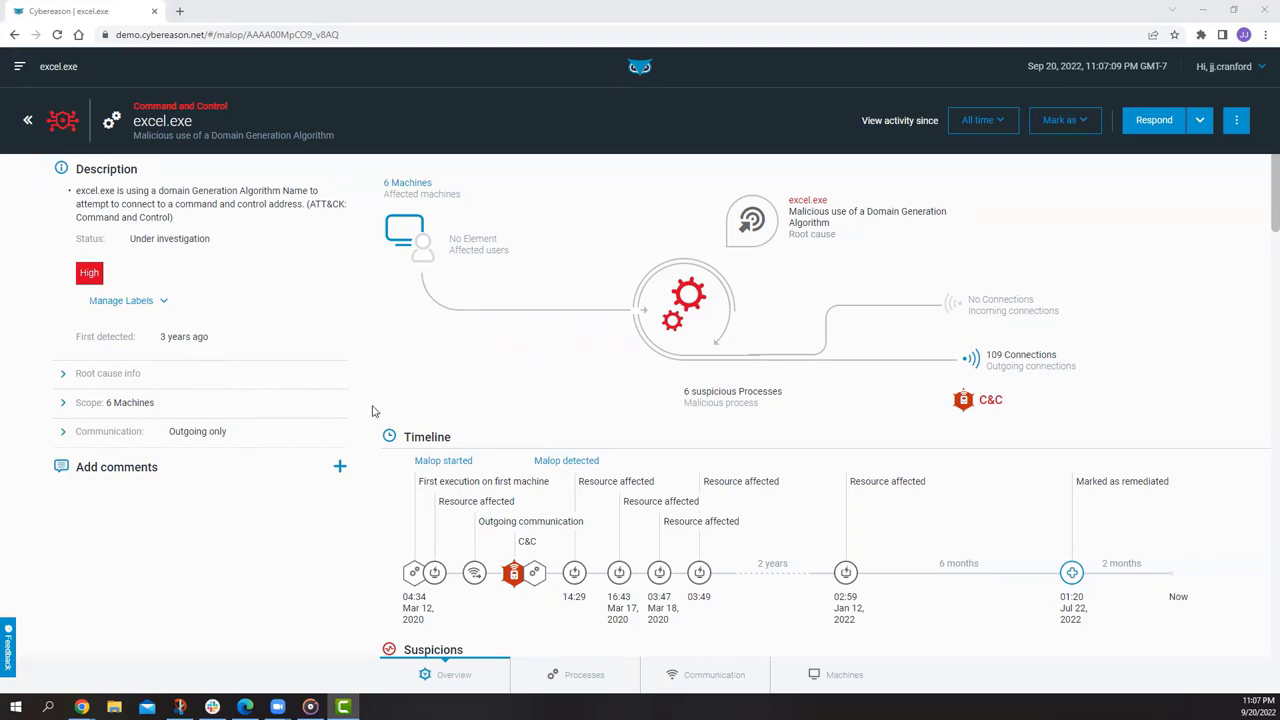
mouse_move(380, 440)
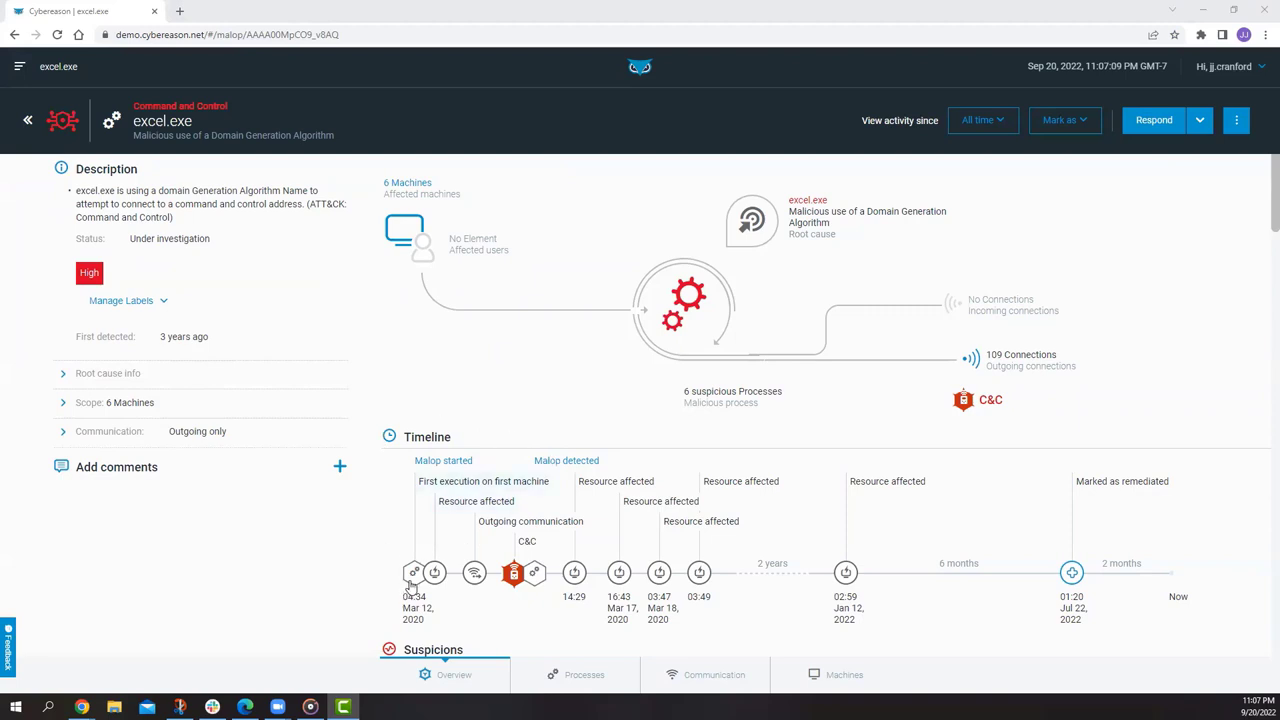
mouse_move(414, 572)
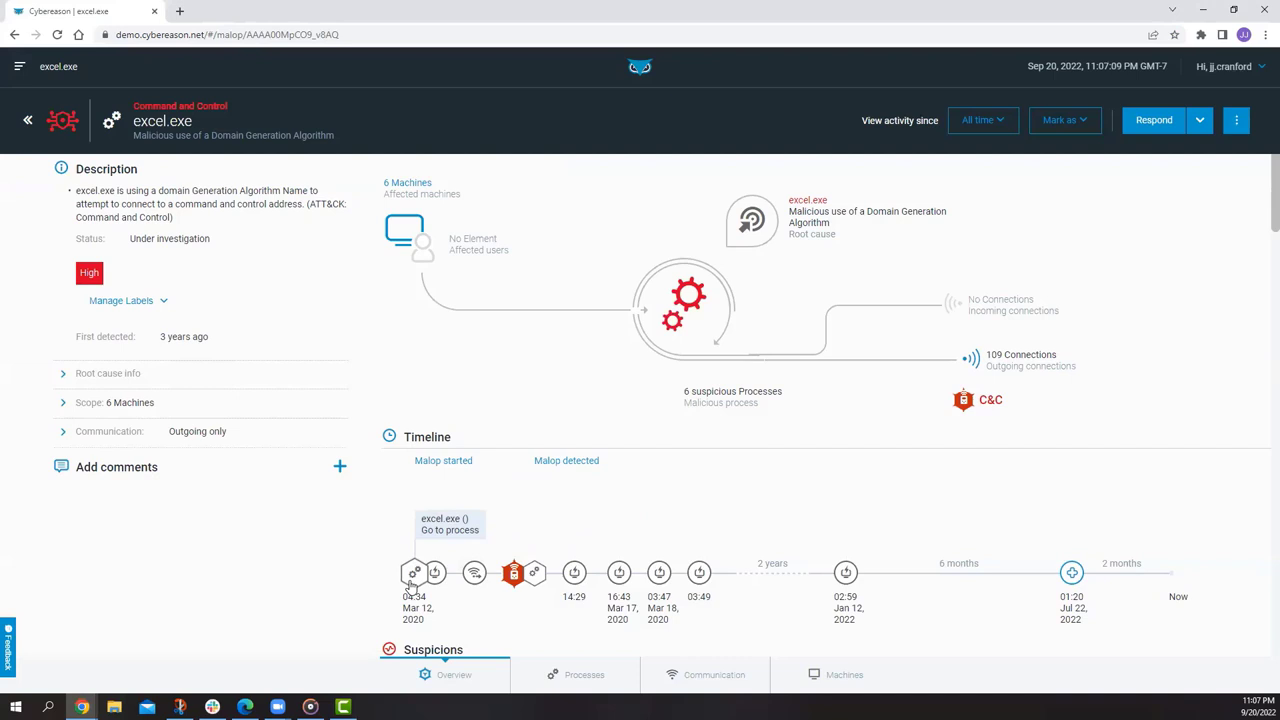
mouse_move(446, 583)
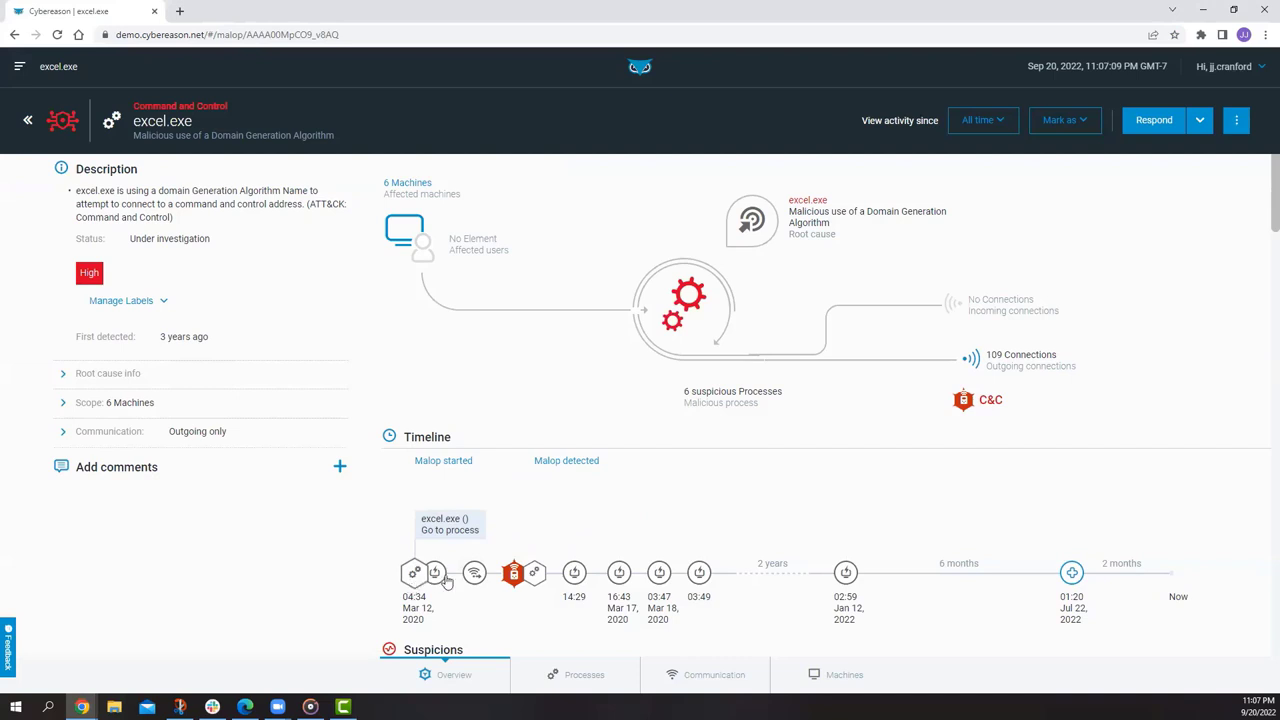
mouse_move(474, 572)
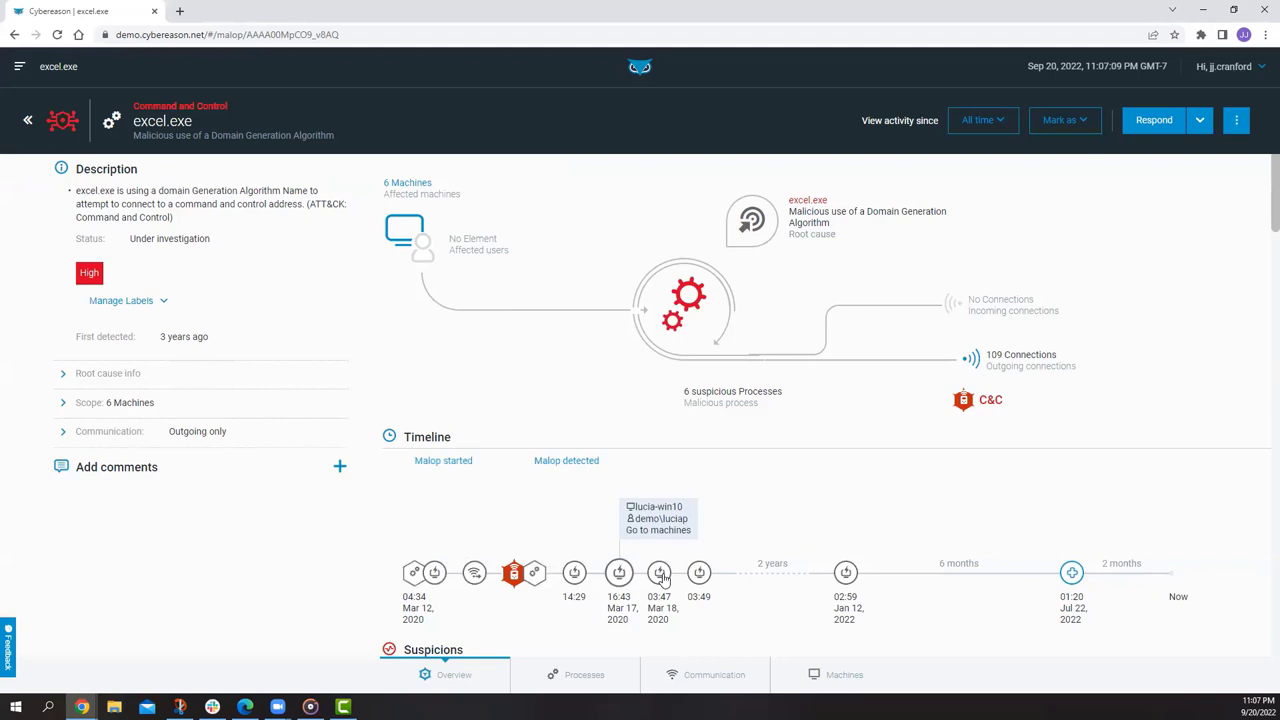
mouse_move(699, 572)
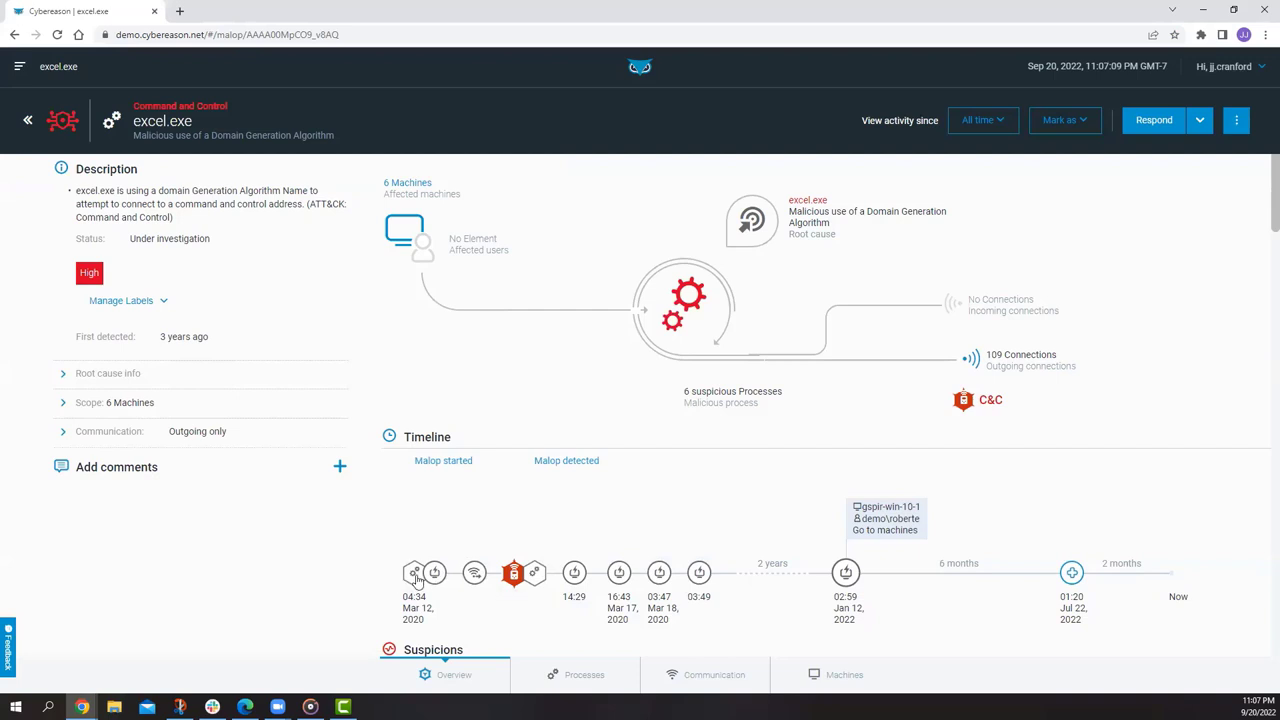
mouse_move(414, 572)
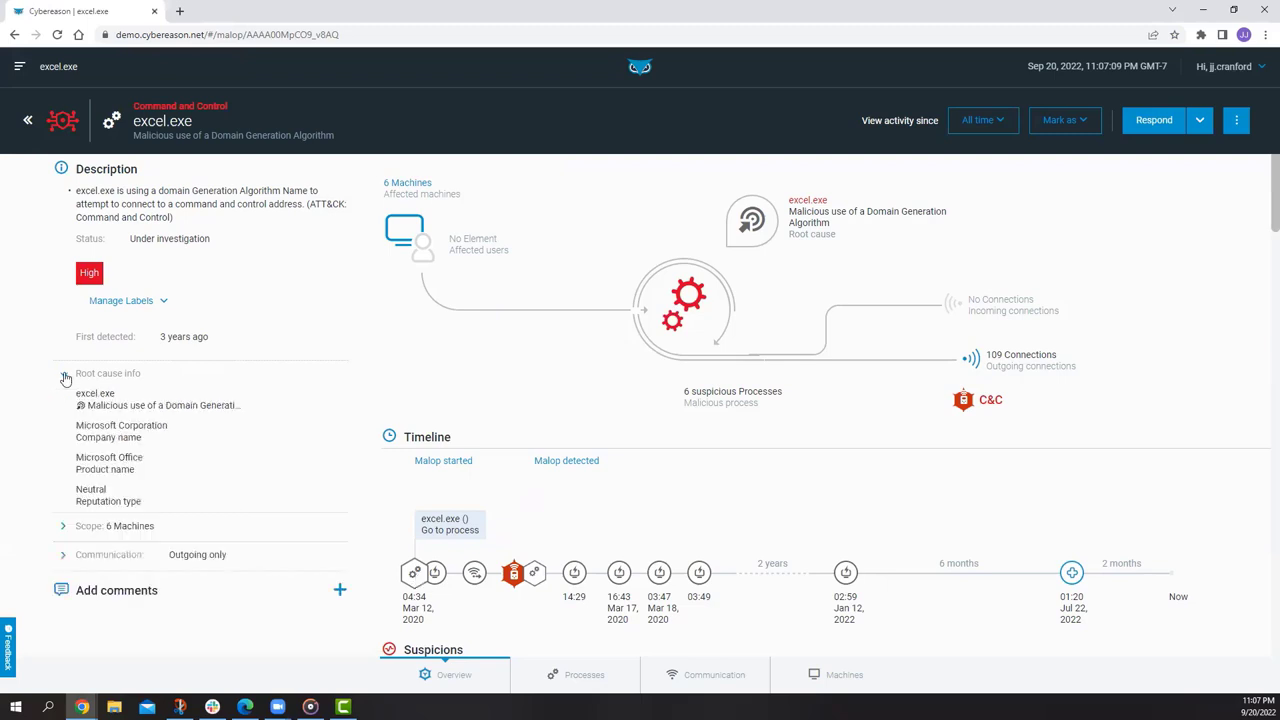
Expand the excel.exe root cause details and scroll past the T1483 suspicion to Processes
click(64, 373)
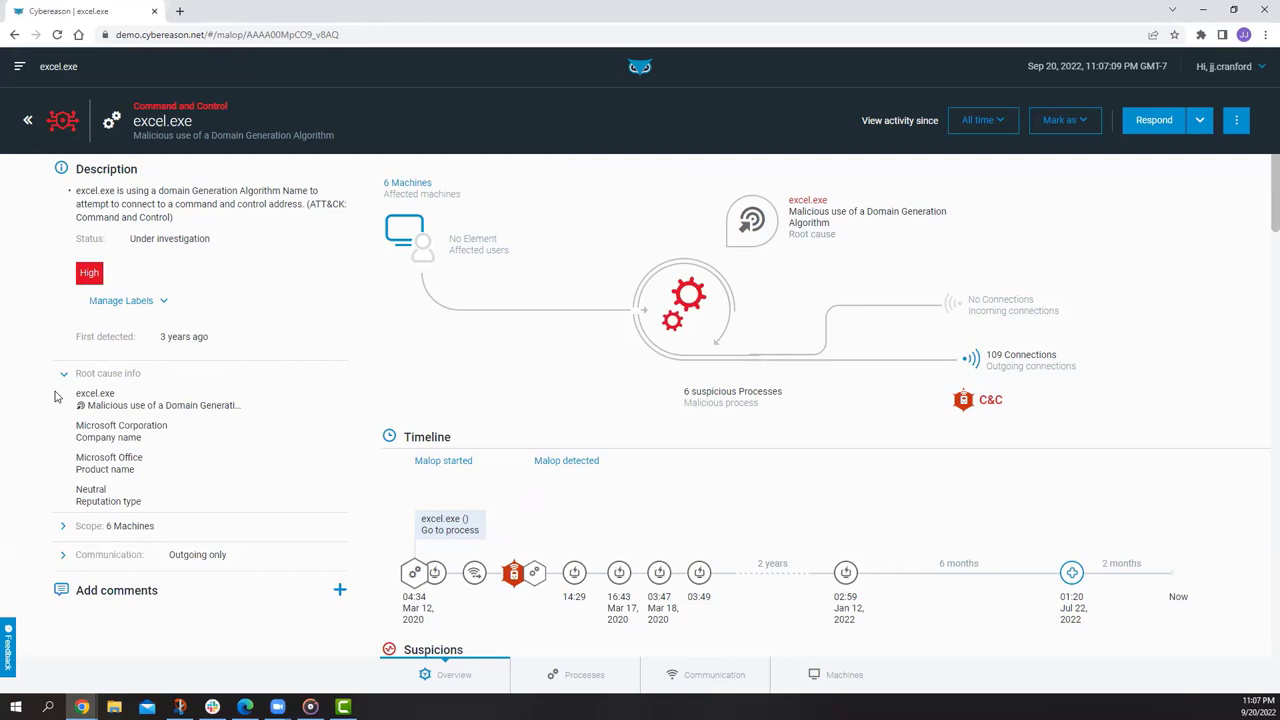
mouse_move(137, 374)
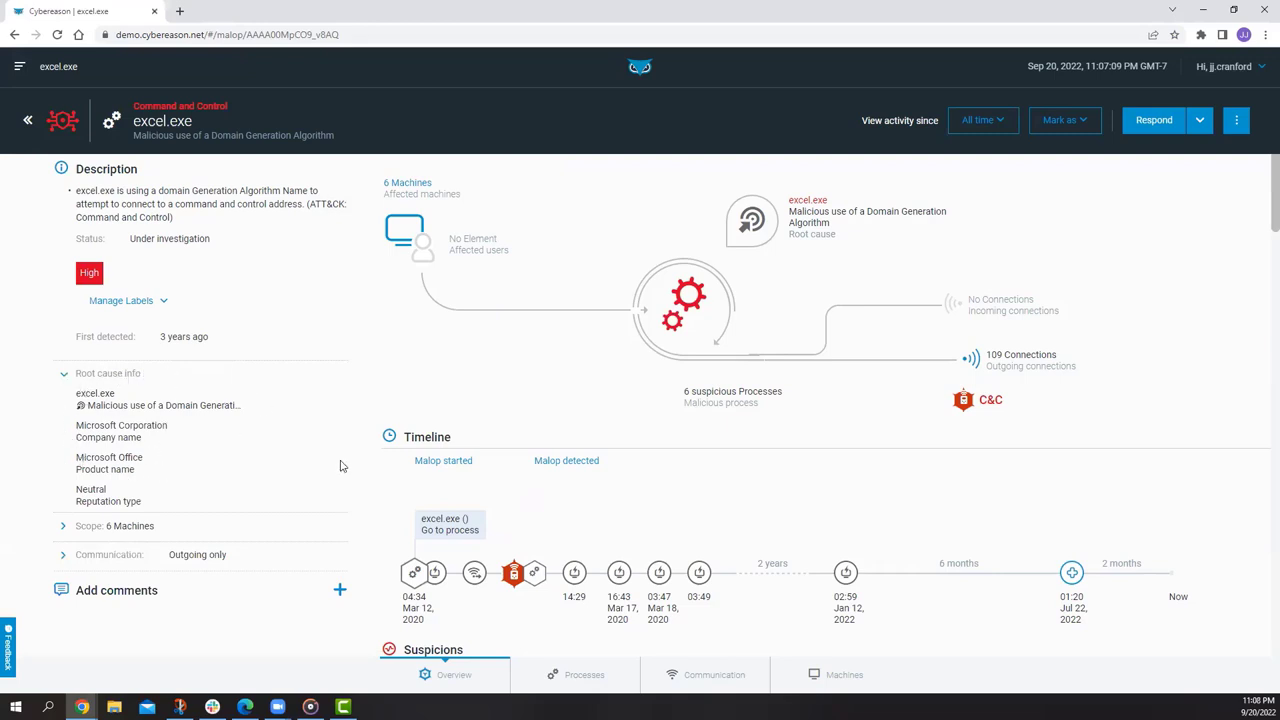
scroll(down, 3)
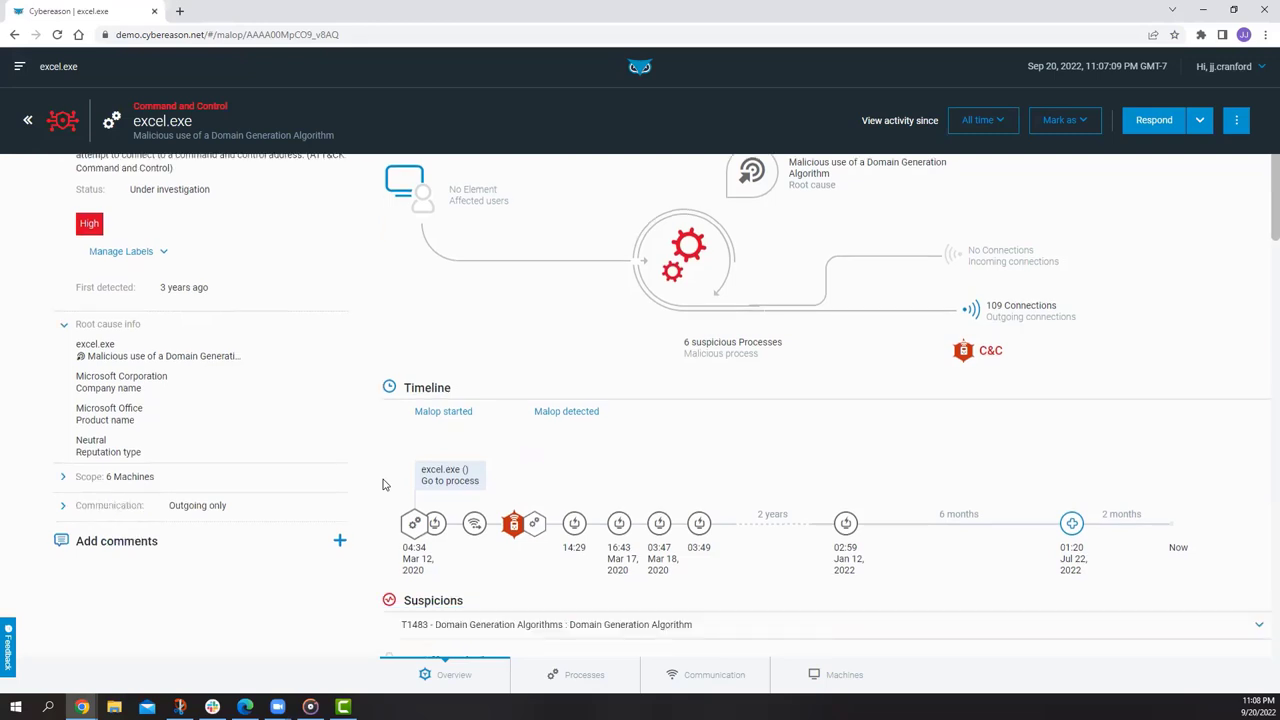
scroll(down, 3)
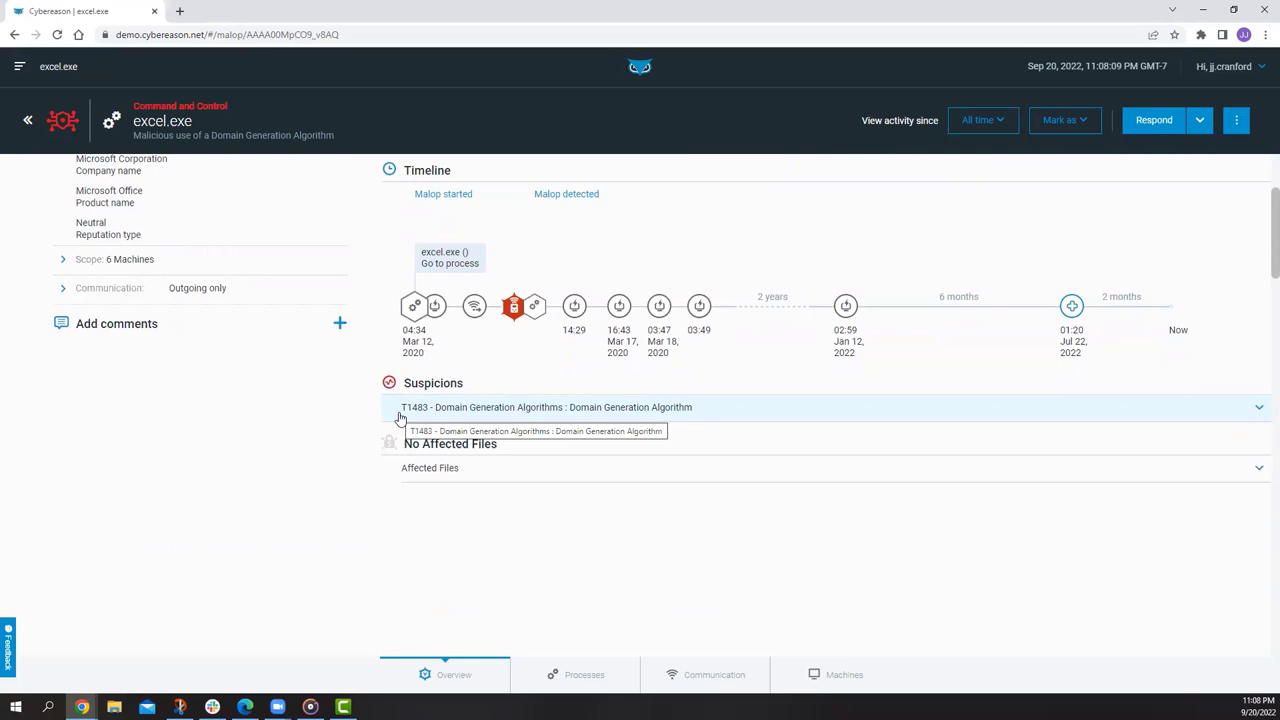
scroll(down, 3)
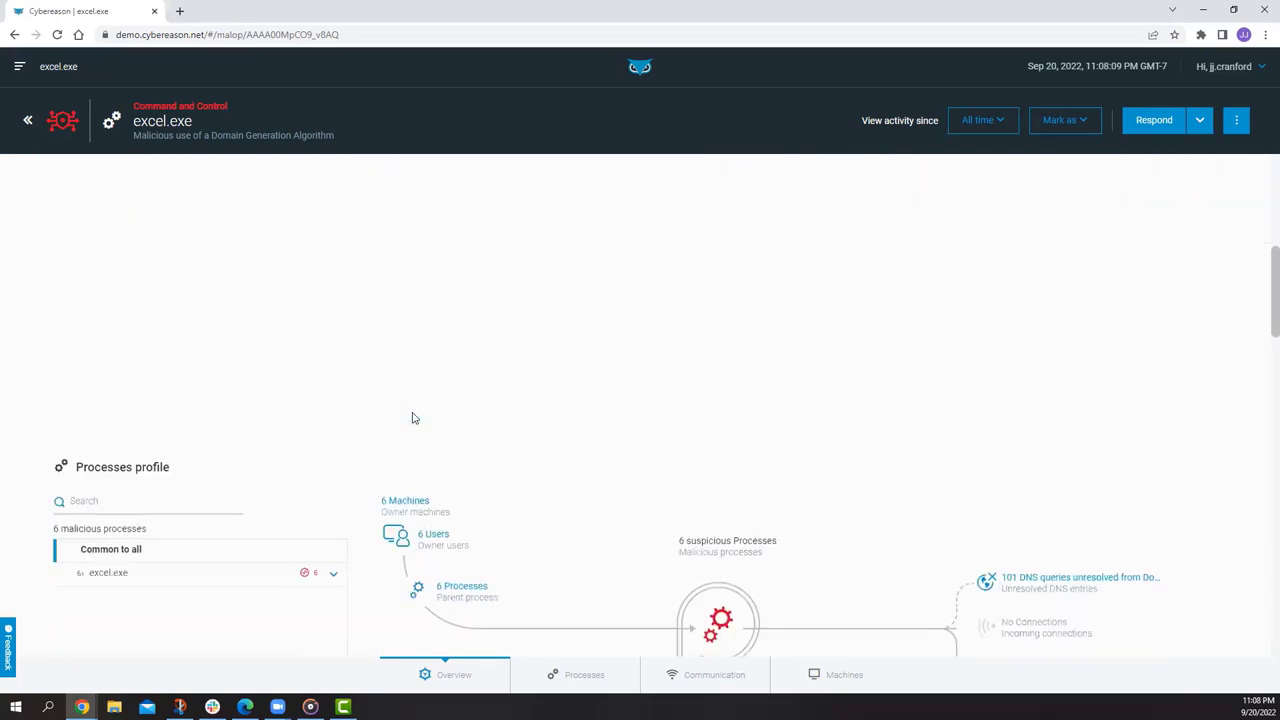
List the excel.exe processes and open one process's attack tree on roberte-win10
scroll(down, 3)
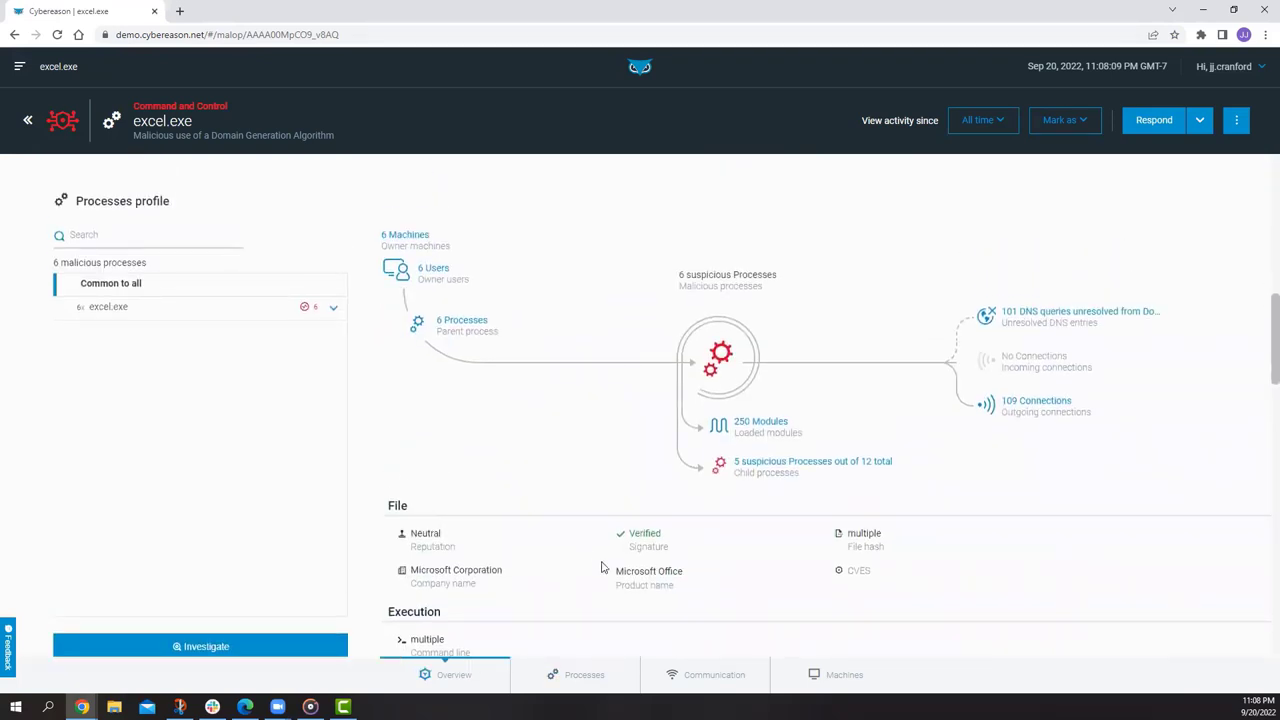
scroll(down, 3)
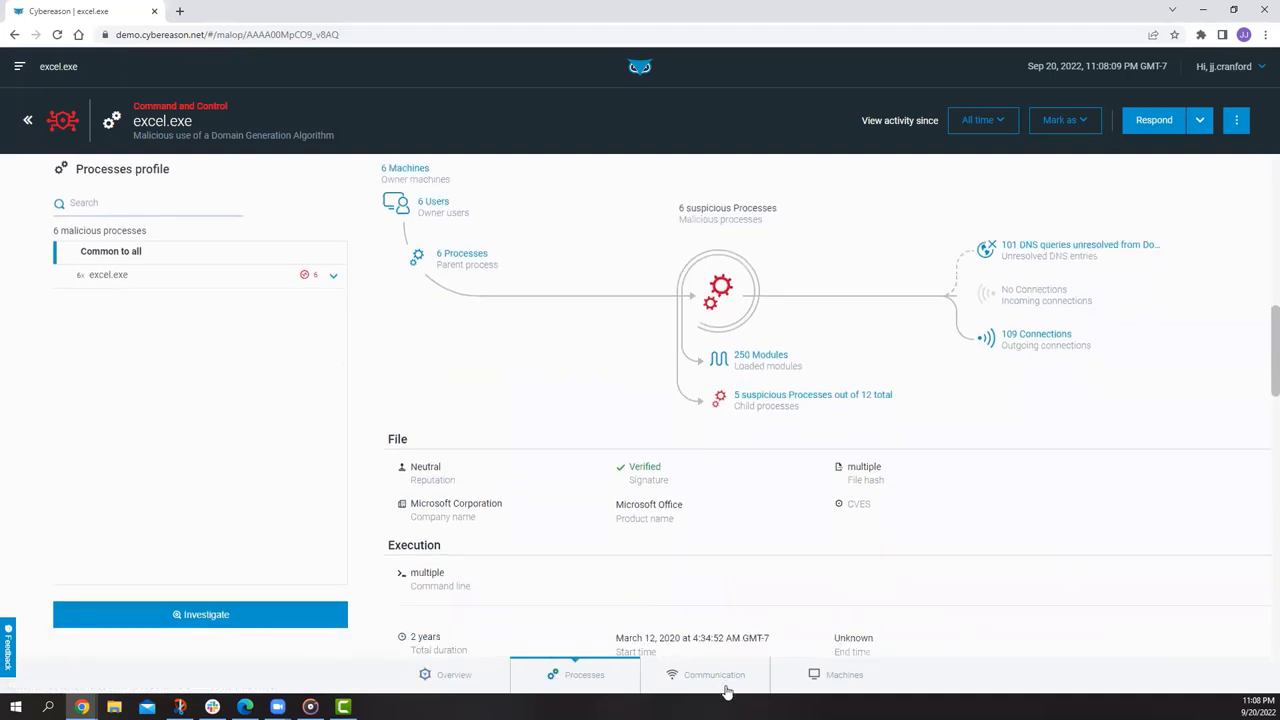
mouse_move(759, 675)
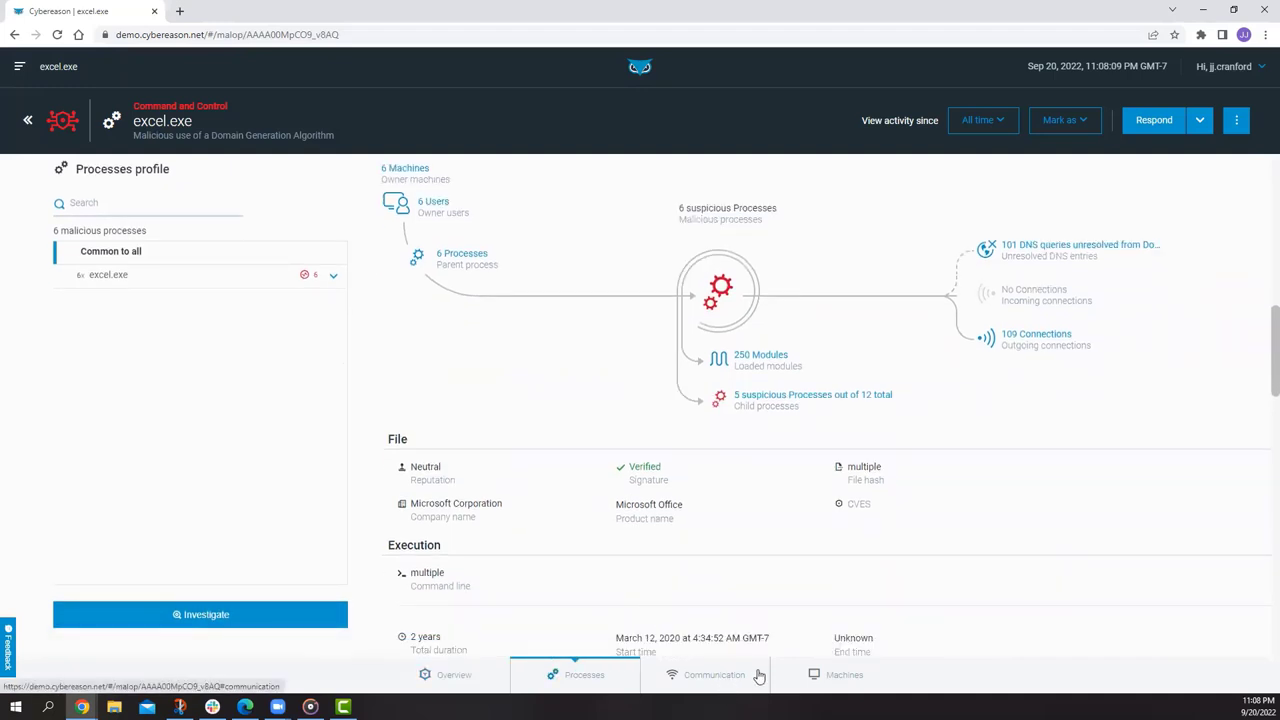
mouse_move(1035, 519)
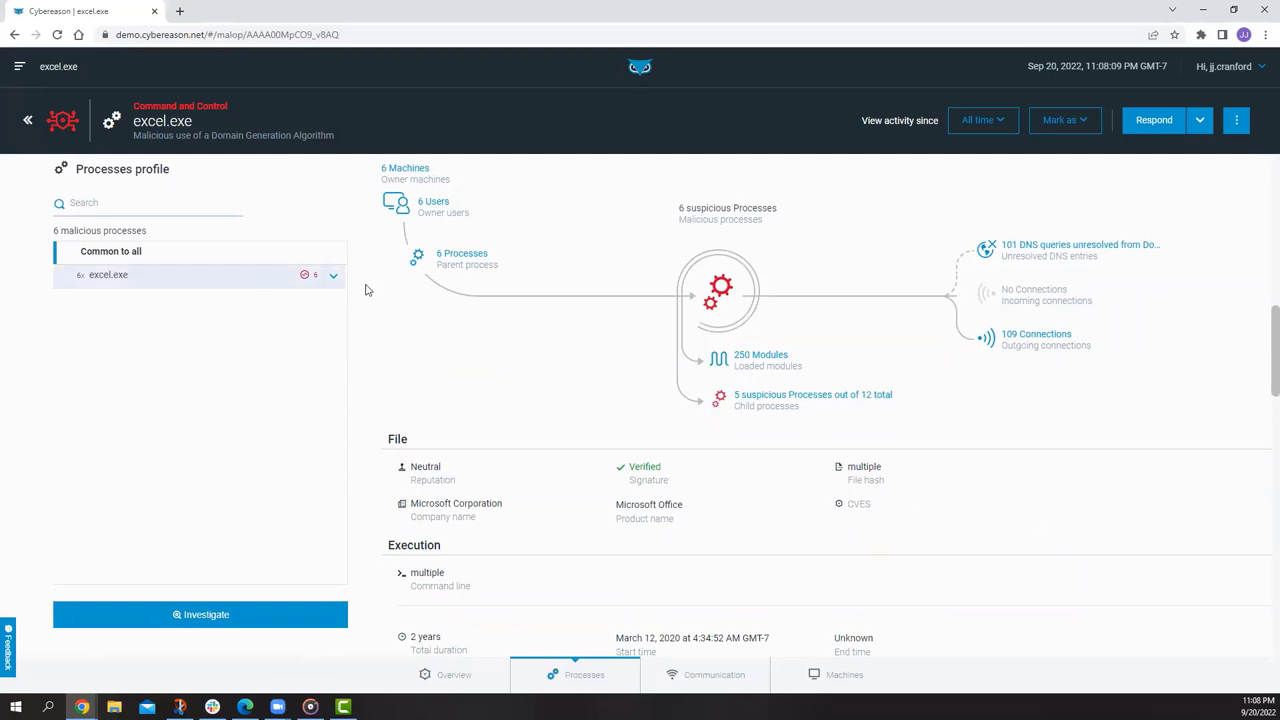
click(333, 275)
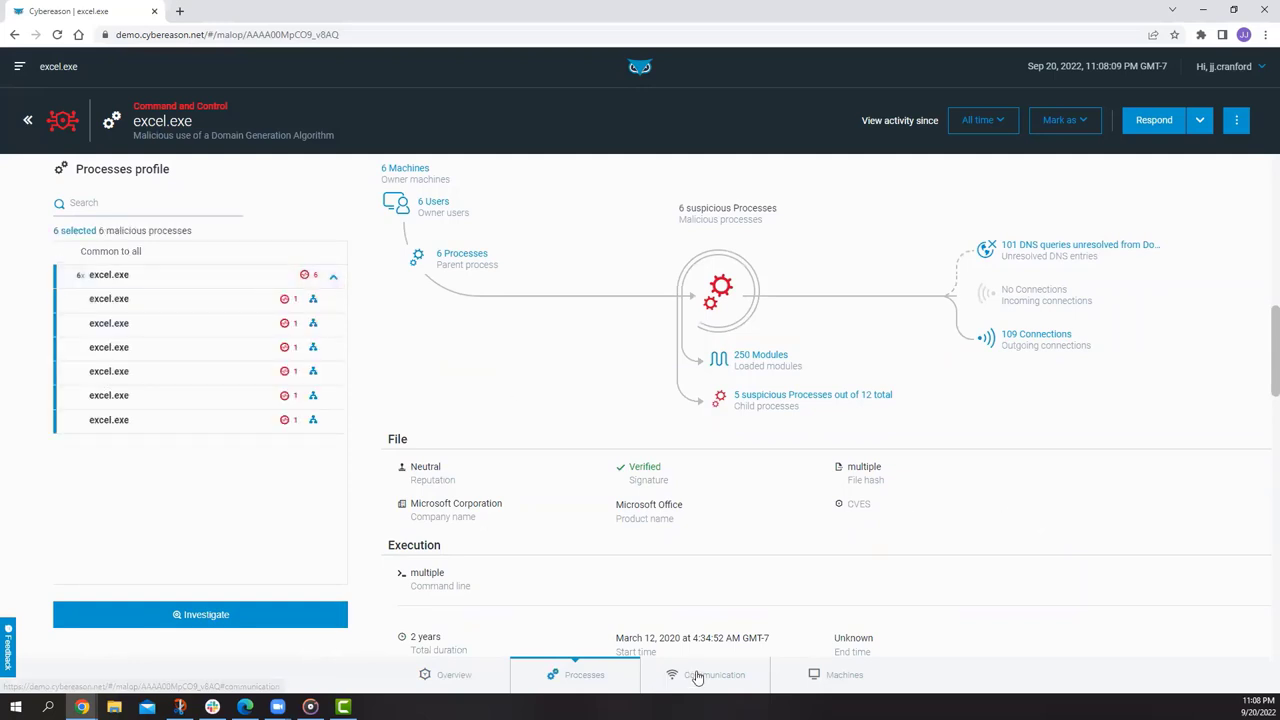
click(844, 674)
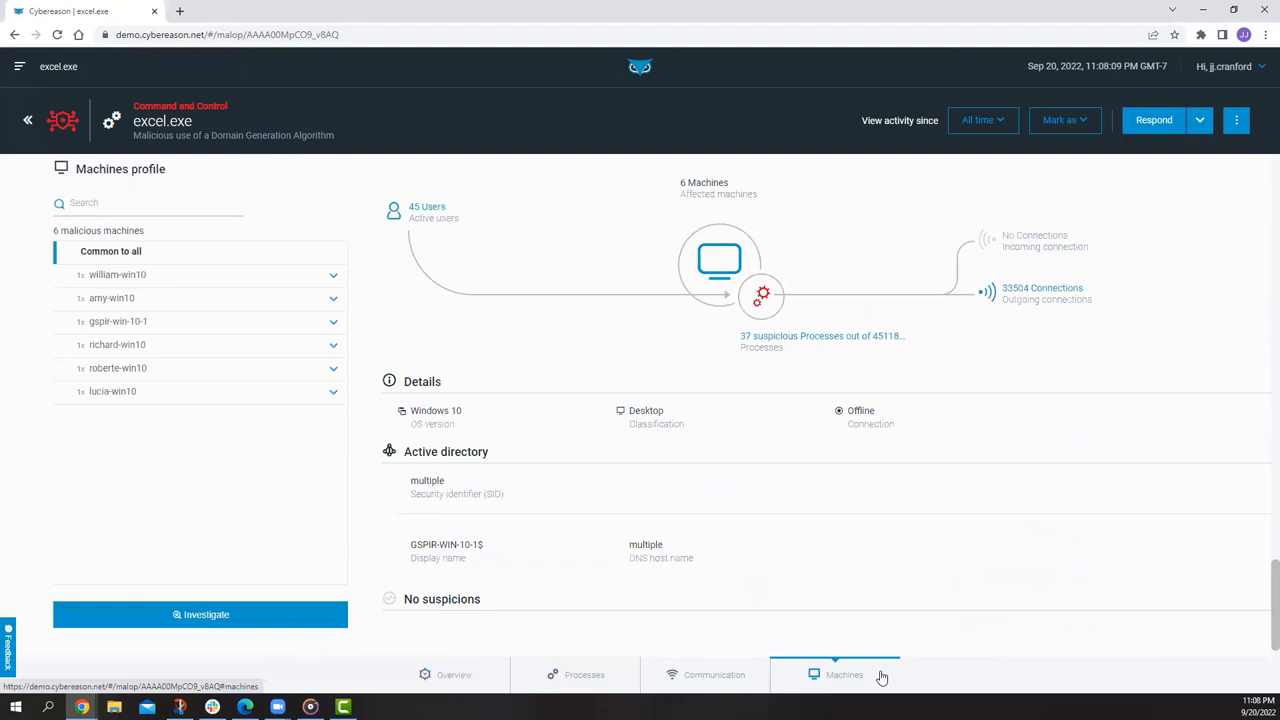
mouse_move(704, 688)
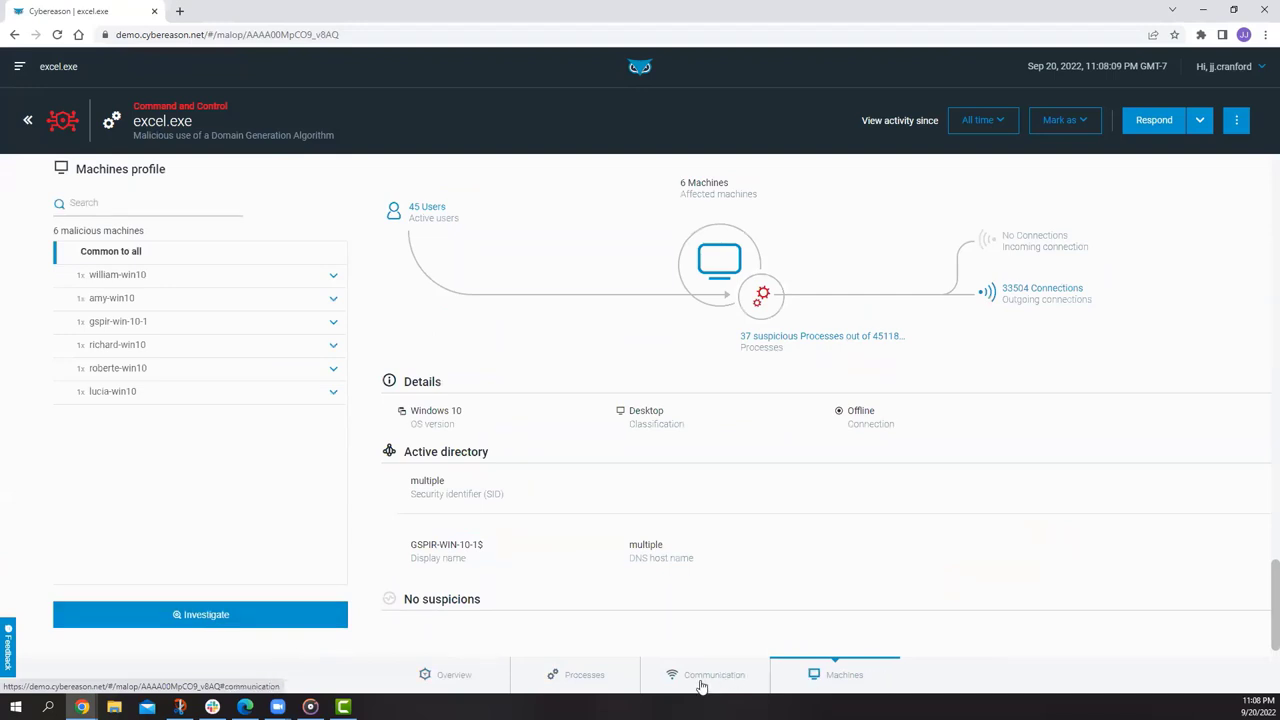
scroll(up, 3)
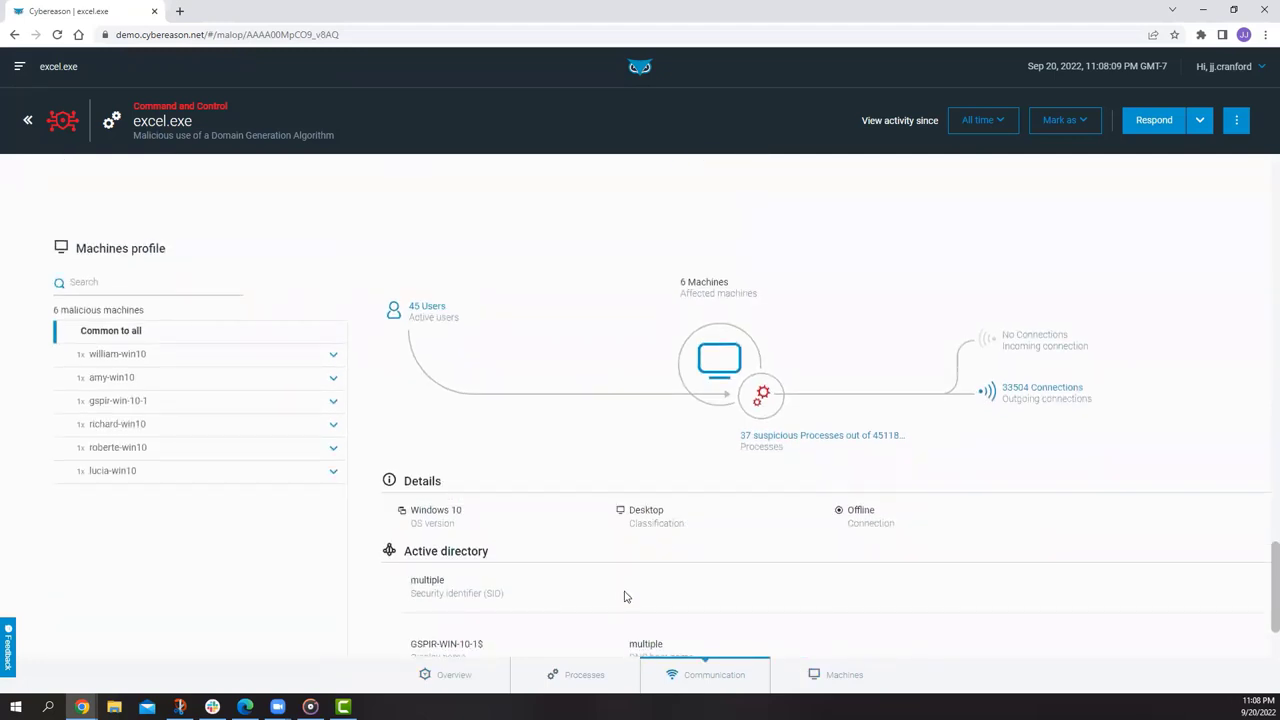
click(584, 674)
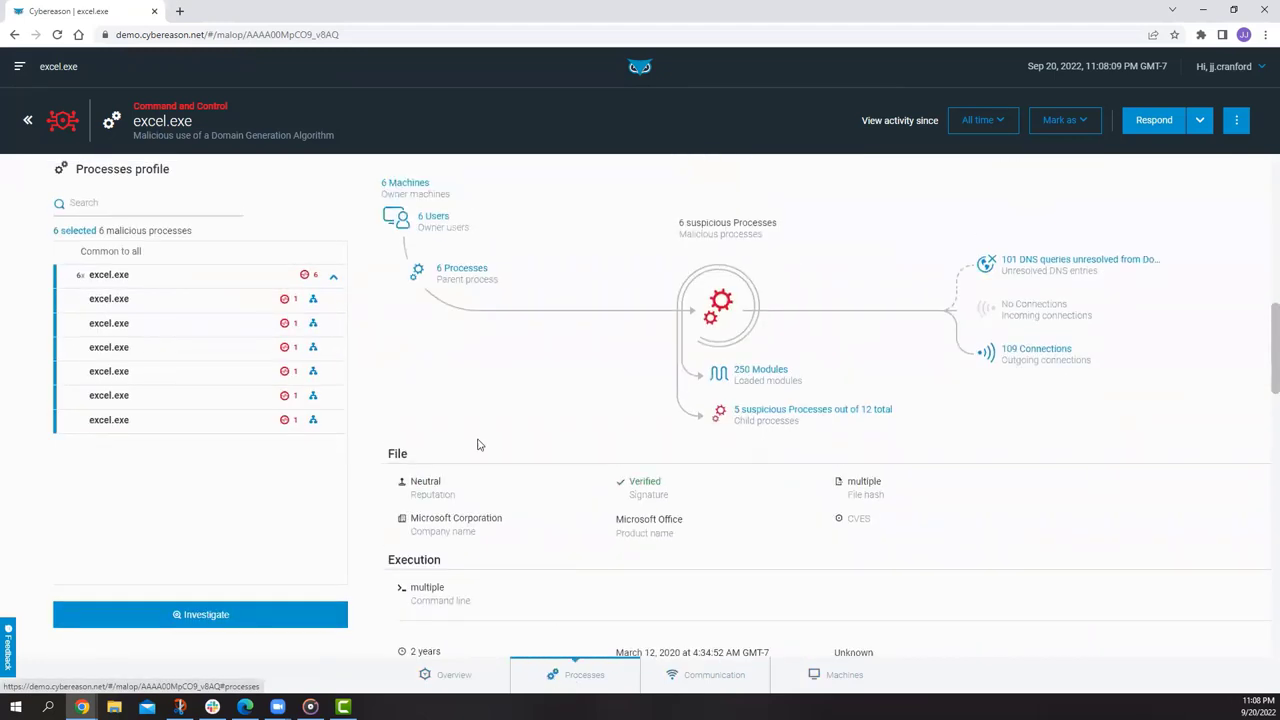
click(199, 614)
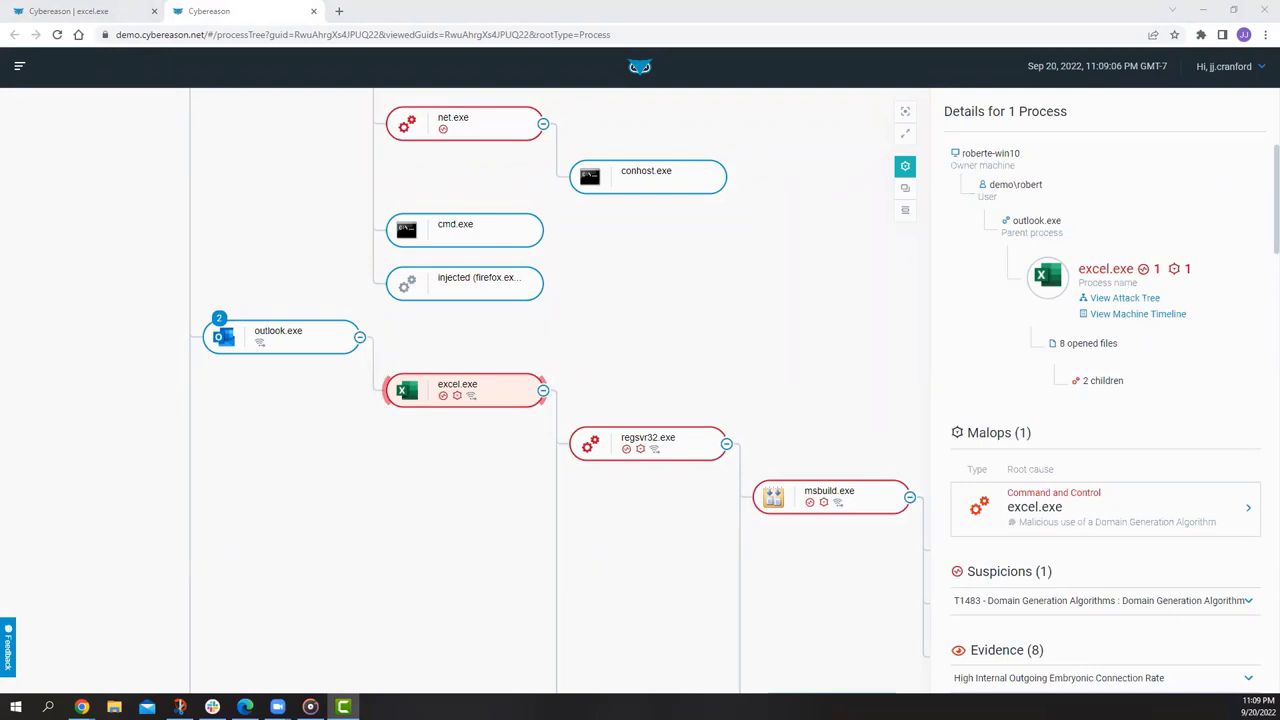
mouse_move(299, 336)
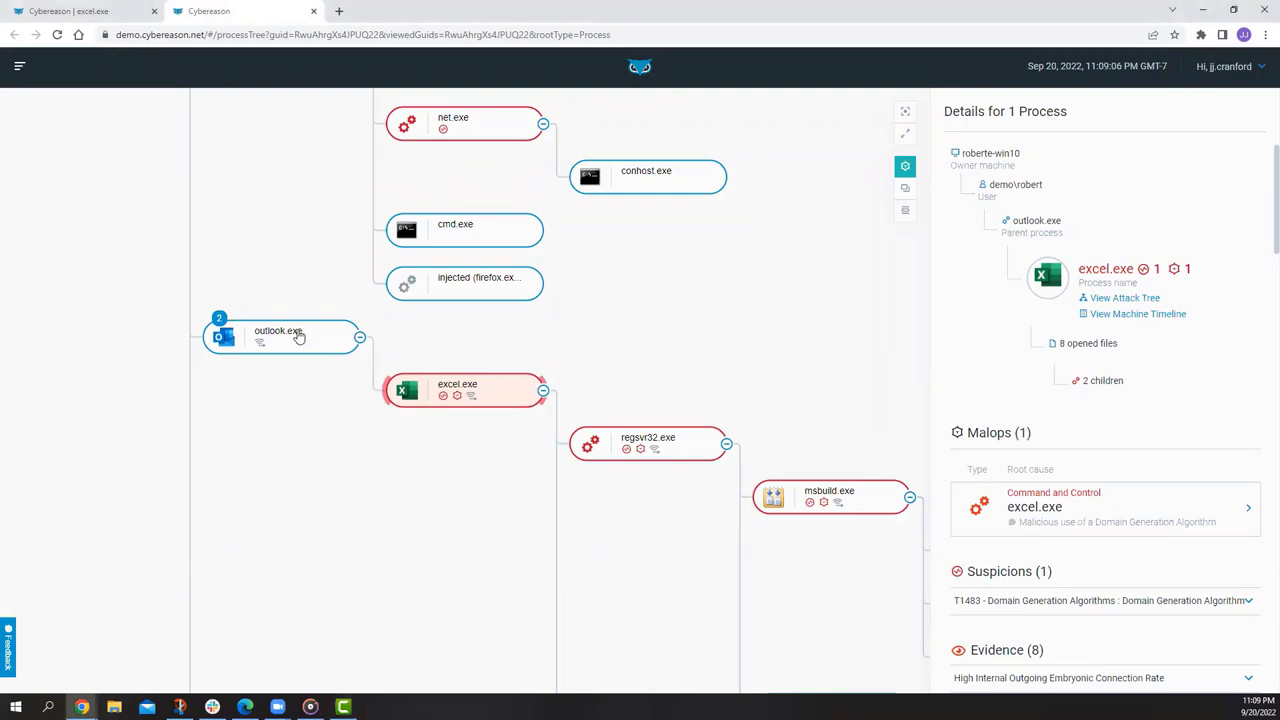
Inspect the outlook.exe and excel.exe node details, bringing deeper tree branches into view
click(290, 337)
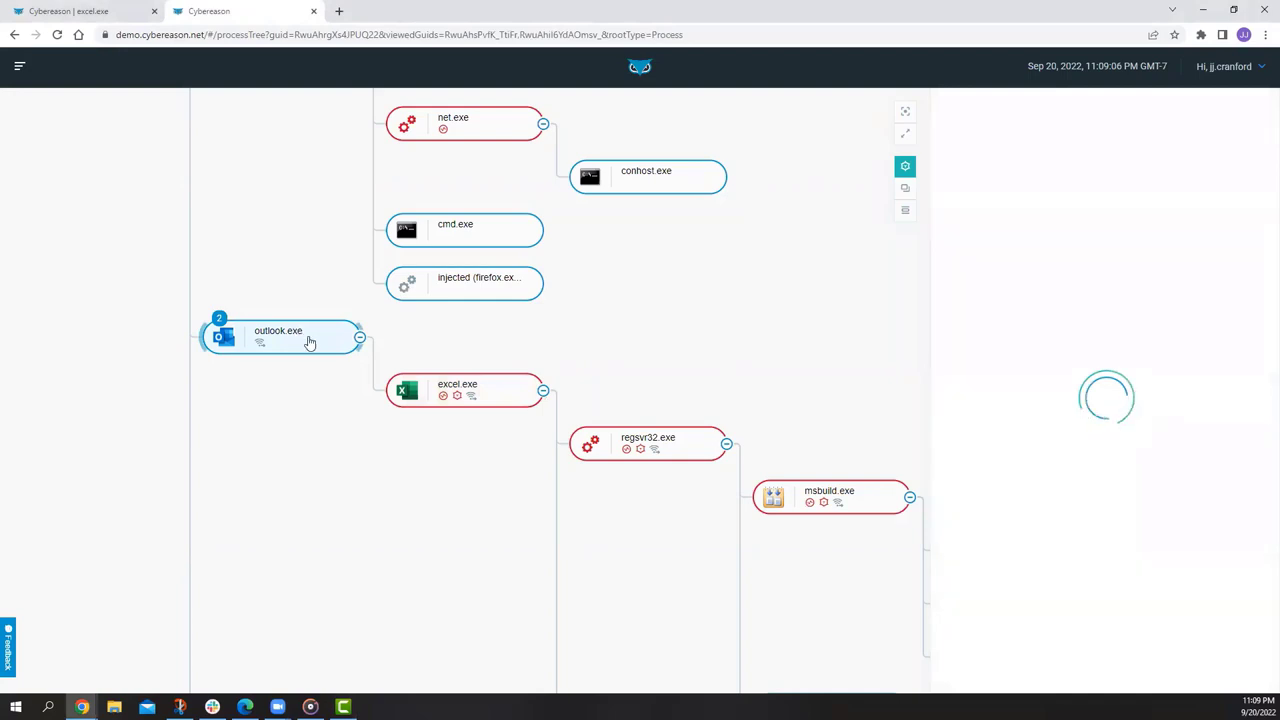
click(280, 337)
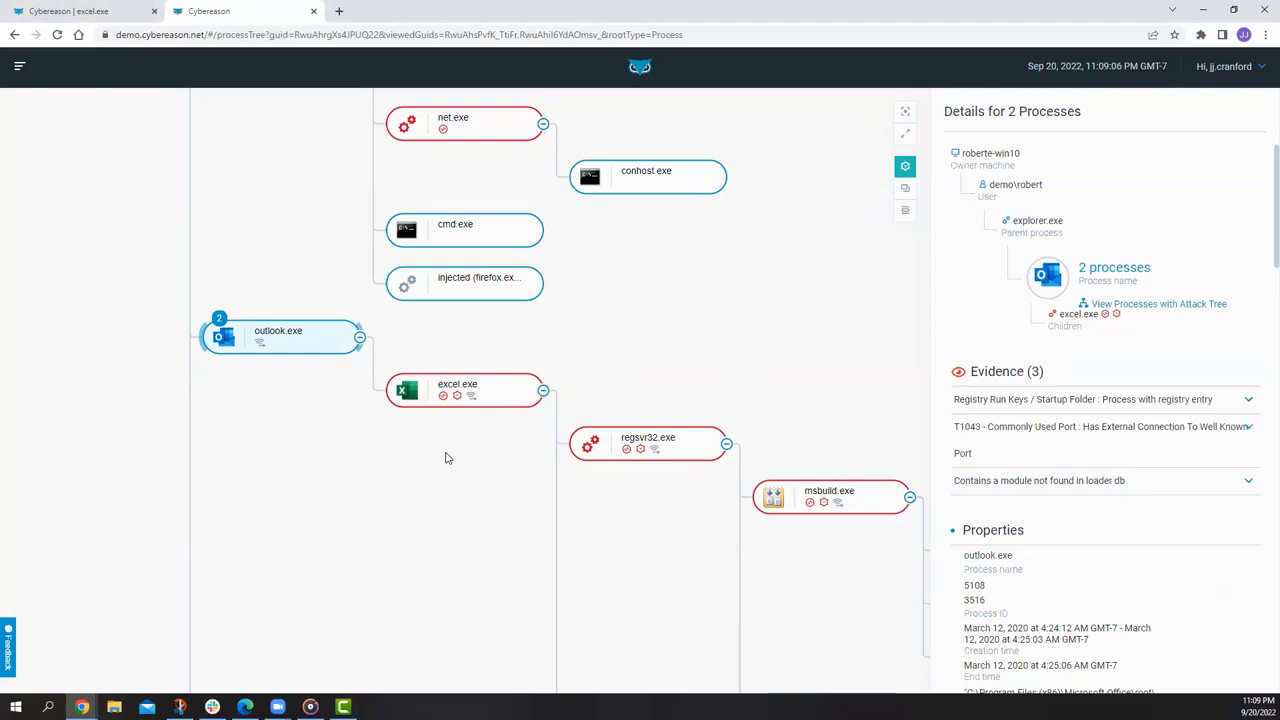
mouse_move(463, 395)
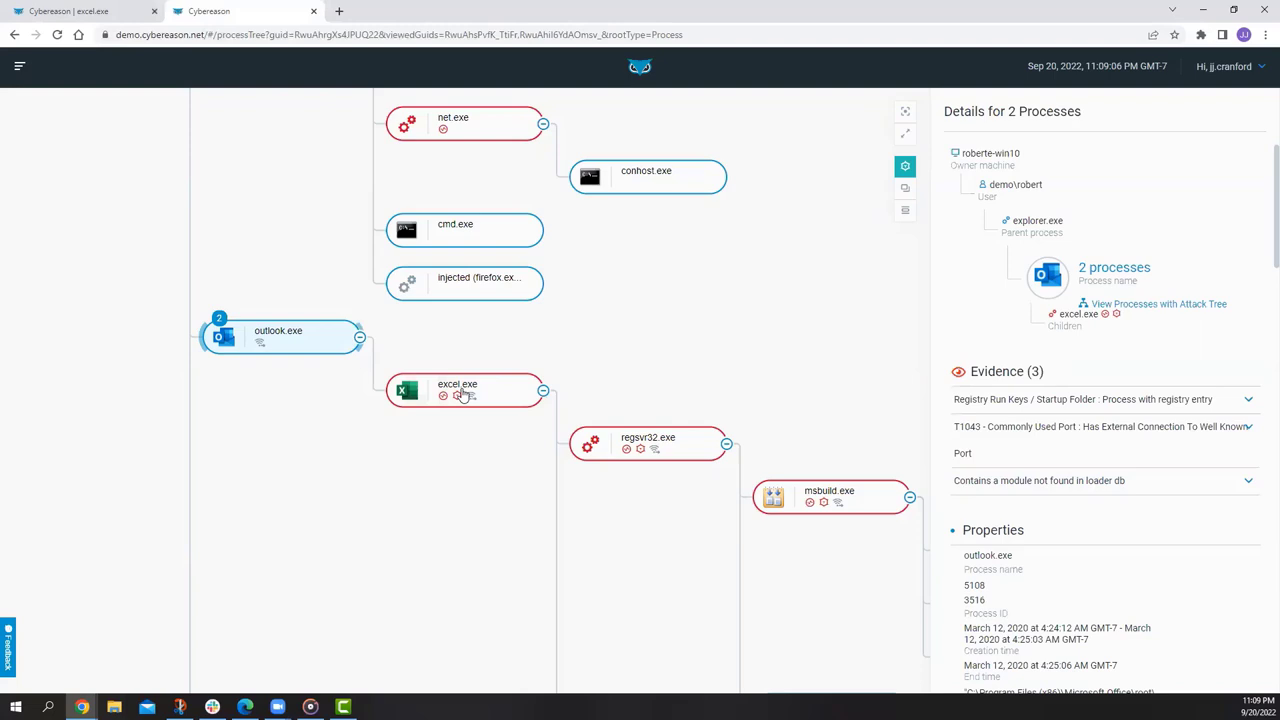
click(465, 390)
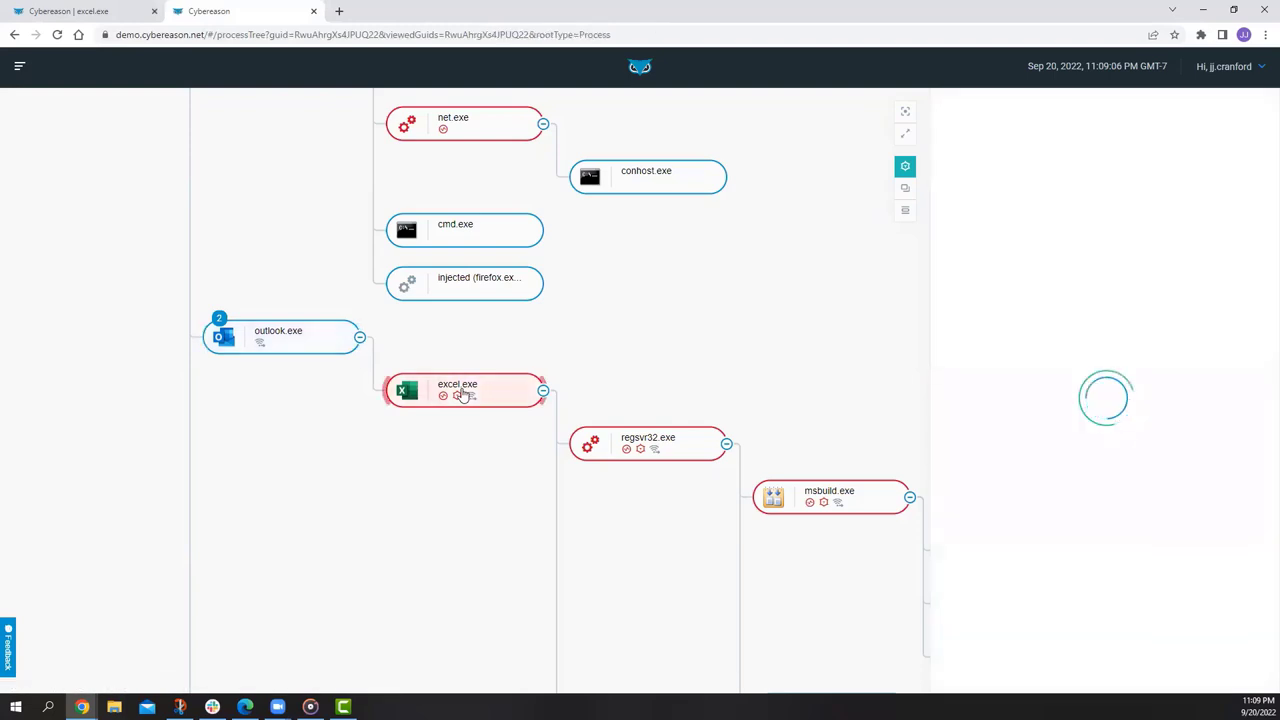
click(463, 390)
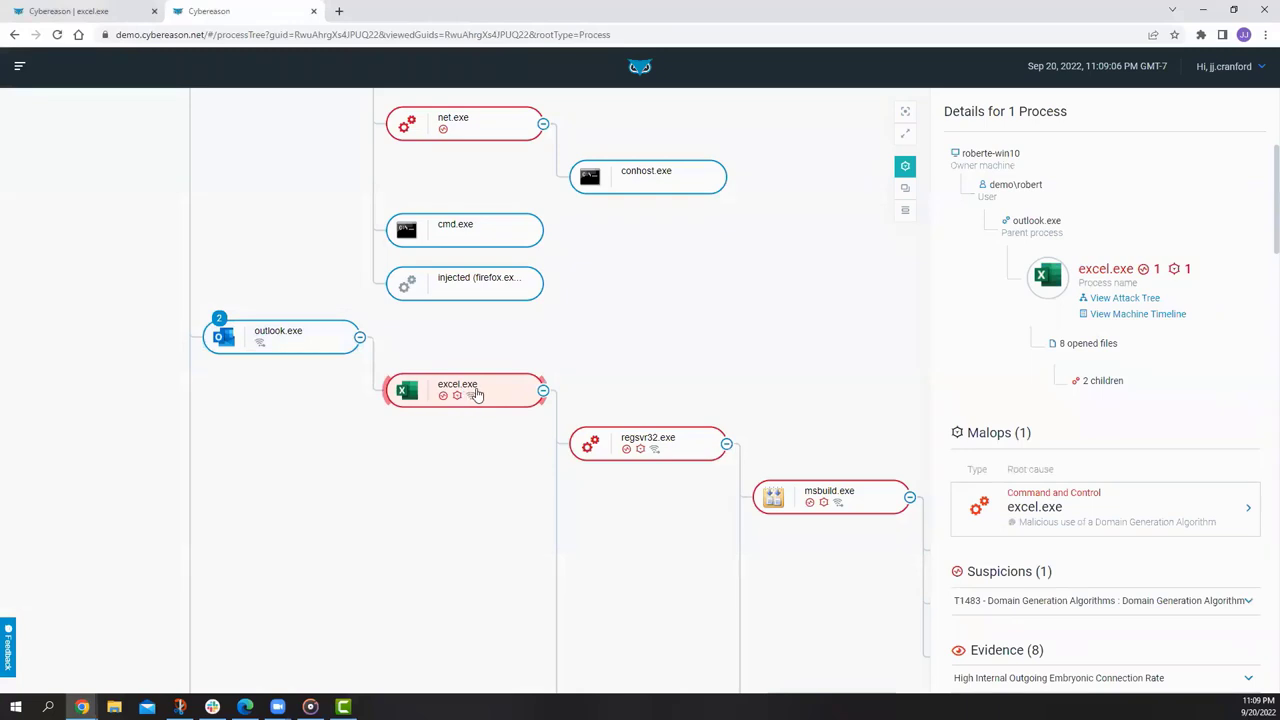
mouse_move(768, 591)
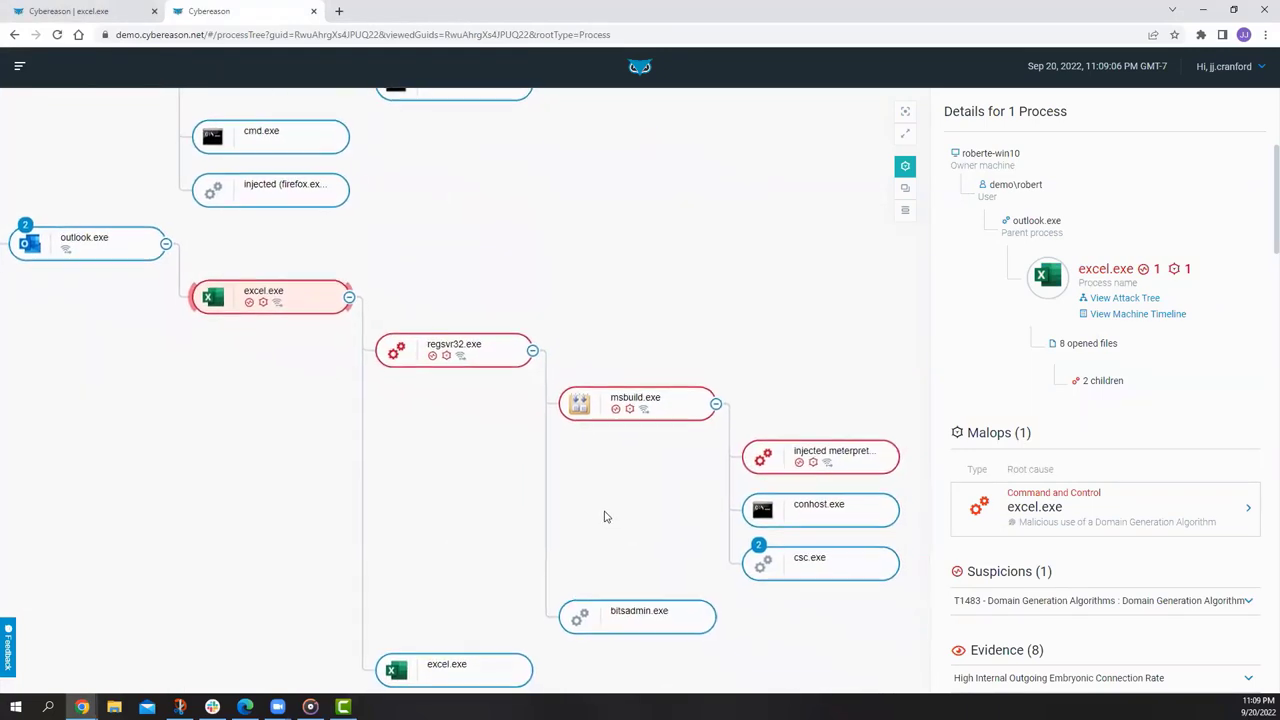
mouse_move(463, 349)
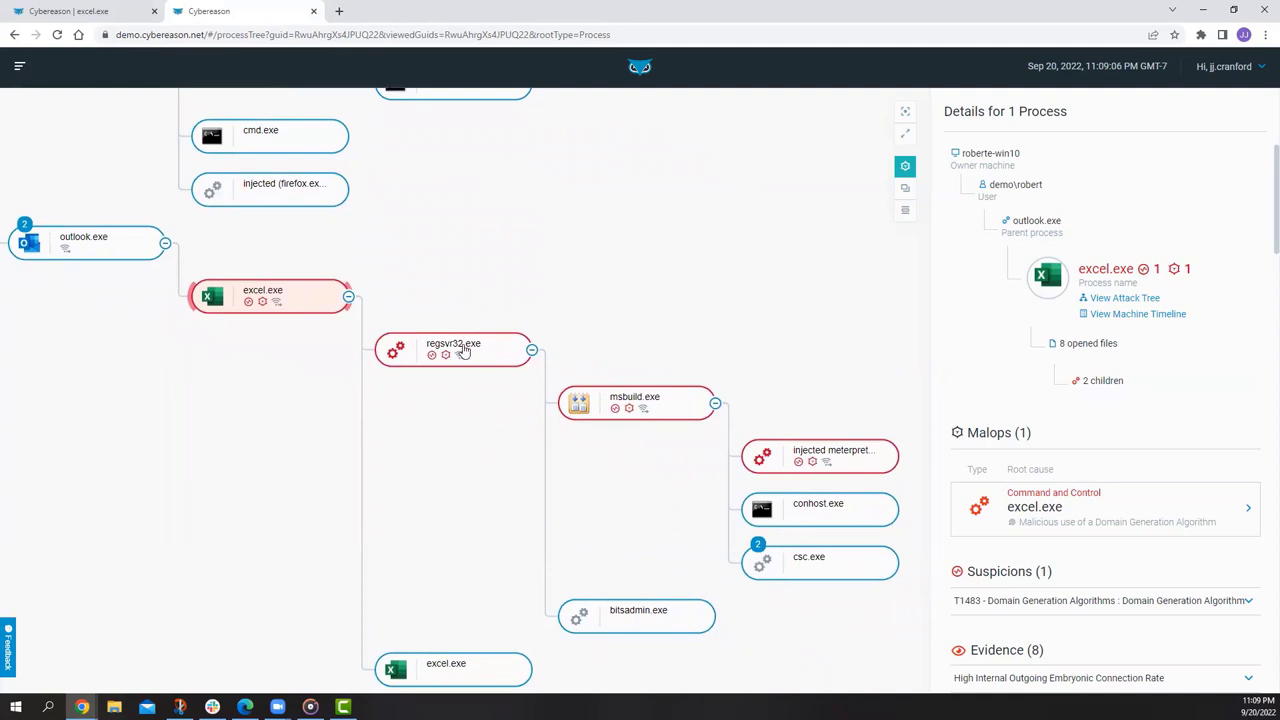
mouse_move(435, 430)
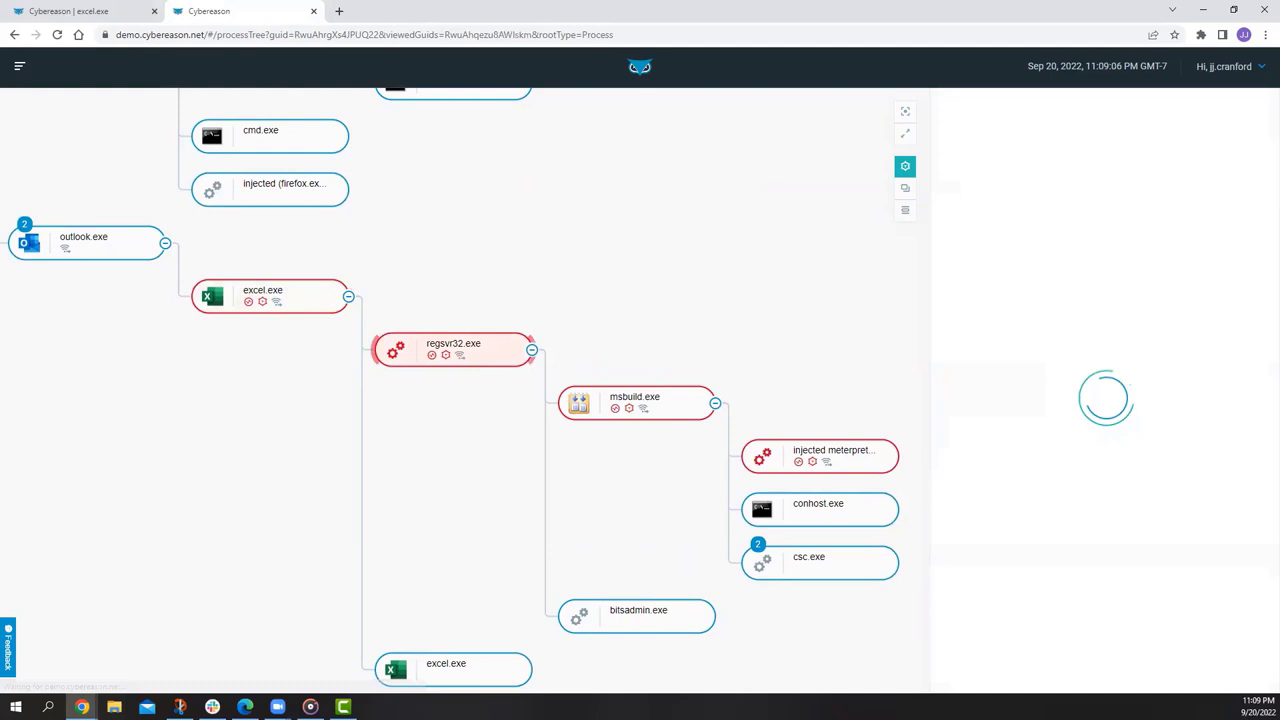
Review regsvr32.exe, msbuild.exe and injected meterpreter details, including the T1055 injection suspicion
click(453, 350)
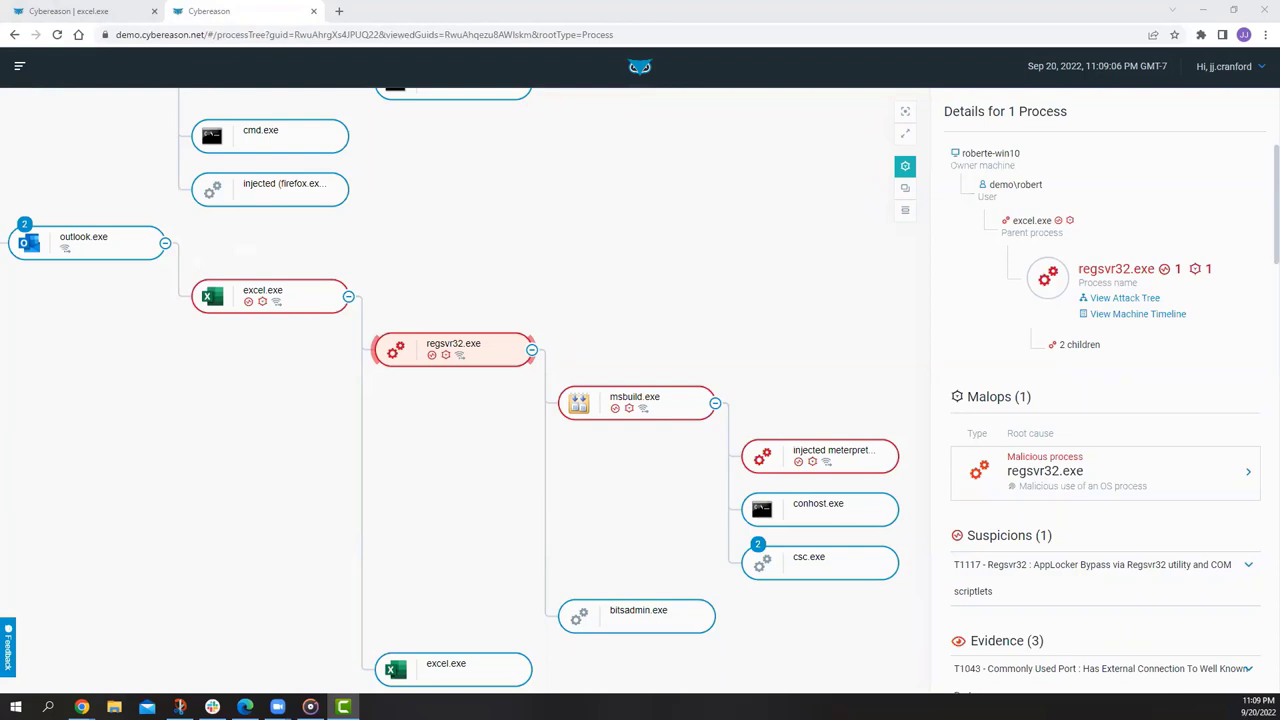
click(820, 456)
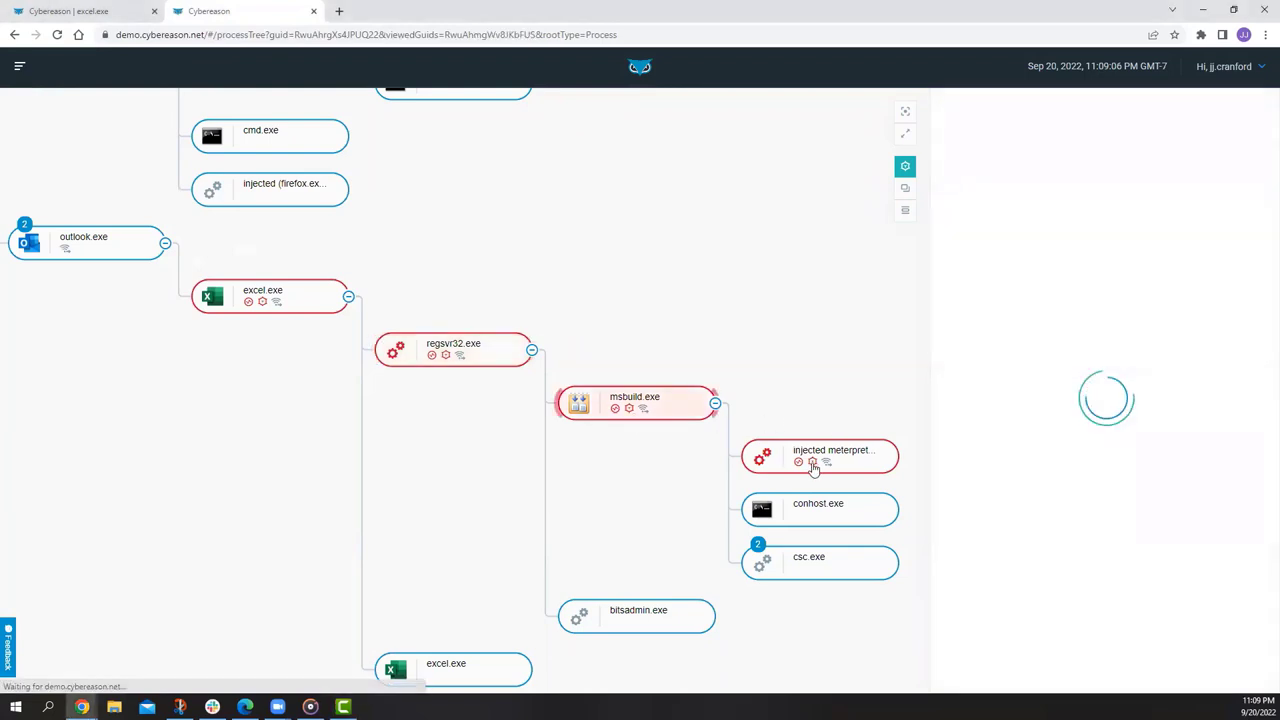
click(635, 402)
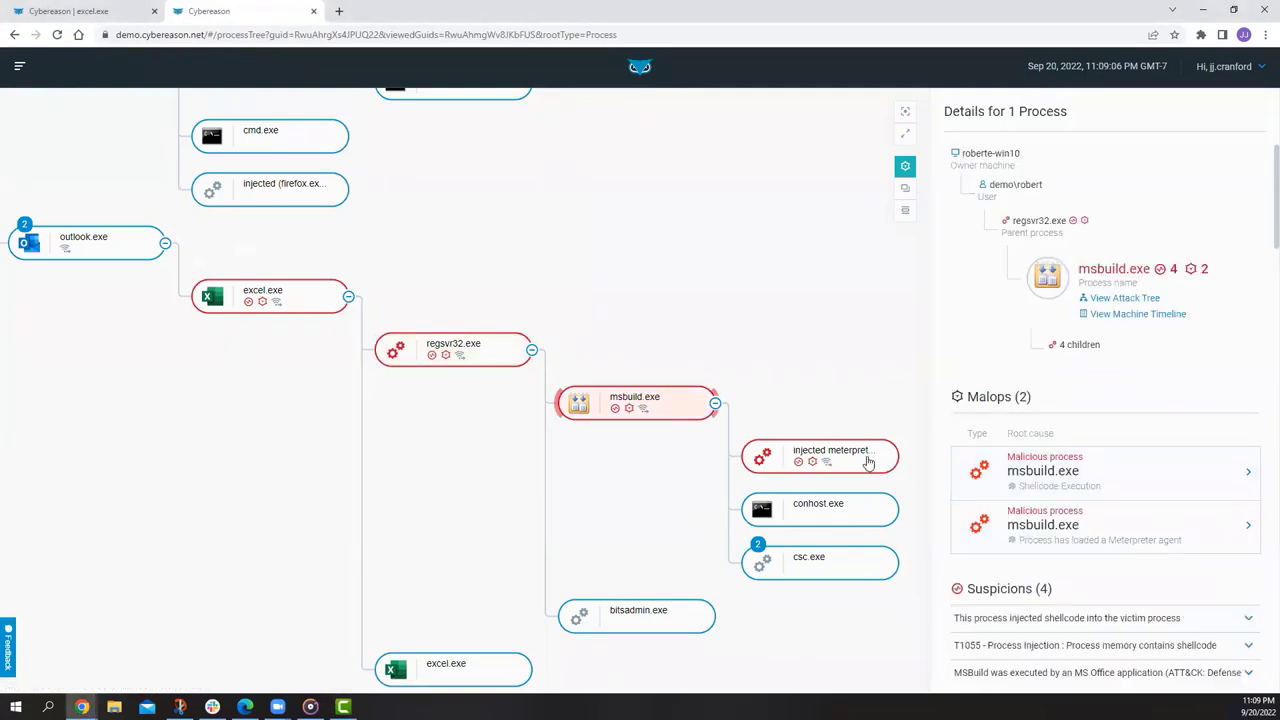
mouse_move(940, 374)
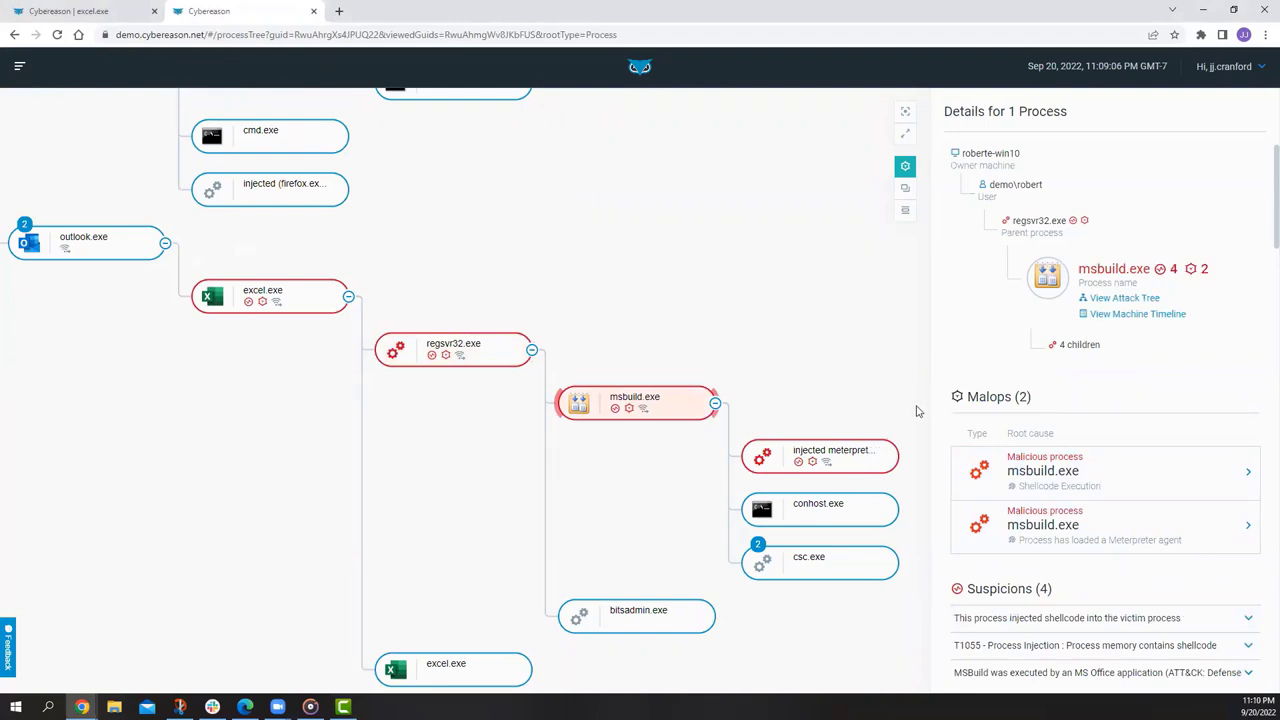
mouse_move(867, 470)
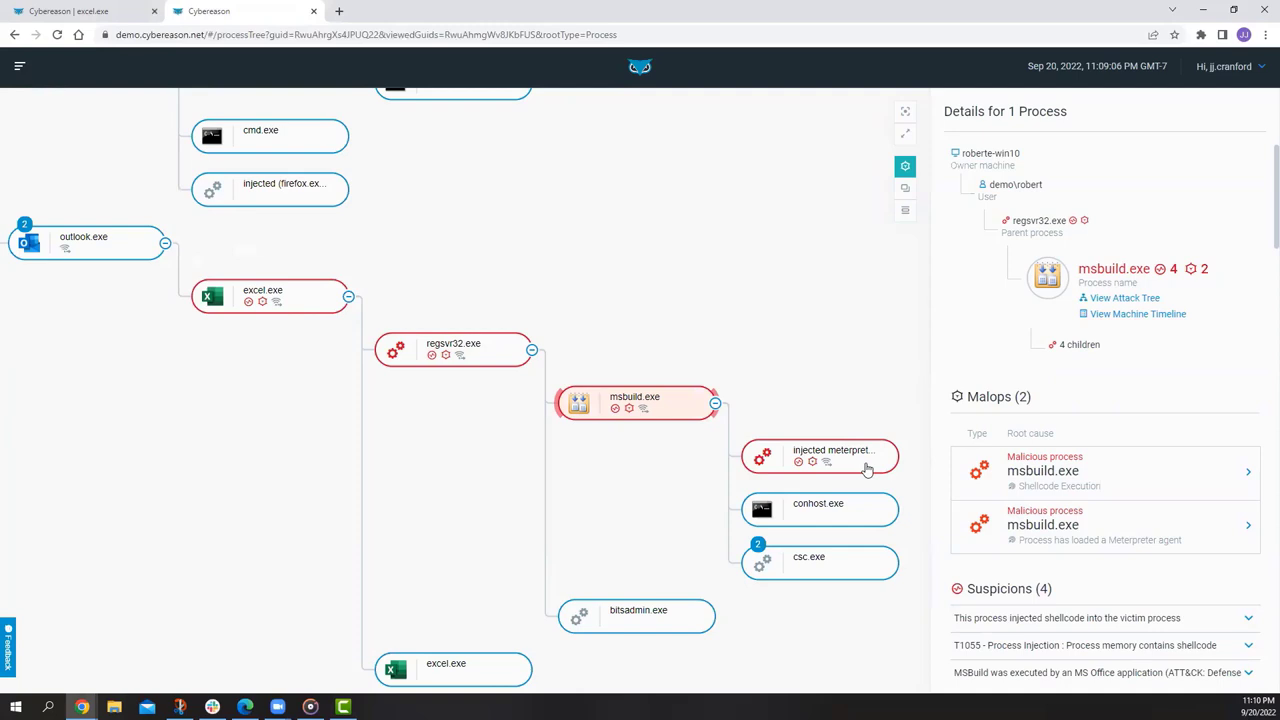
click(835, 450)
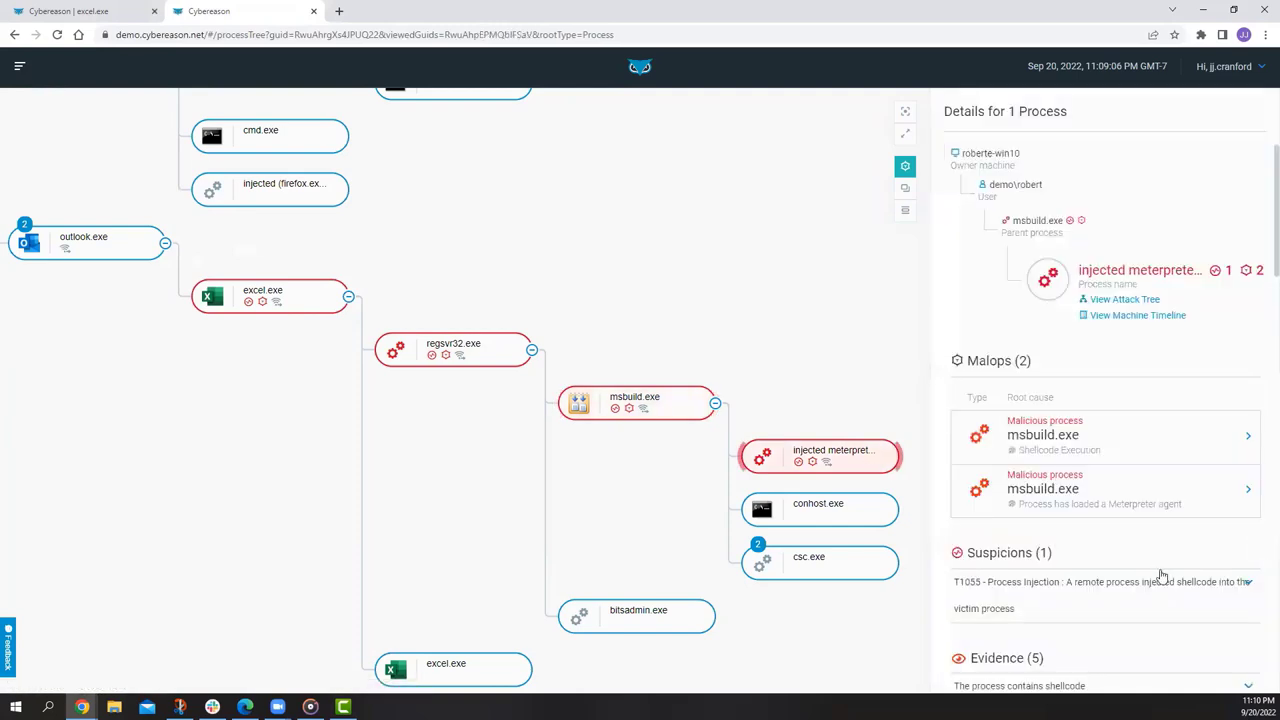
mouse_move(1174, 552)
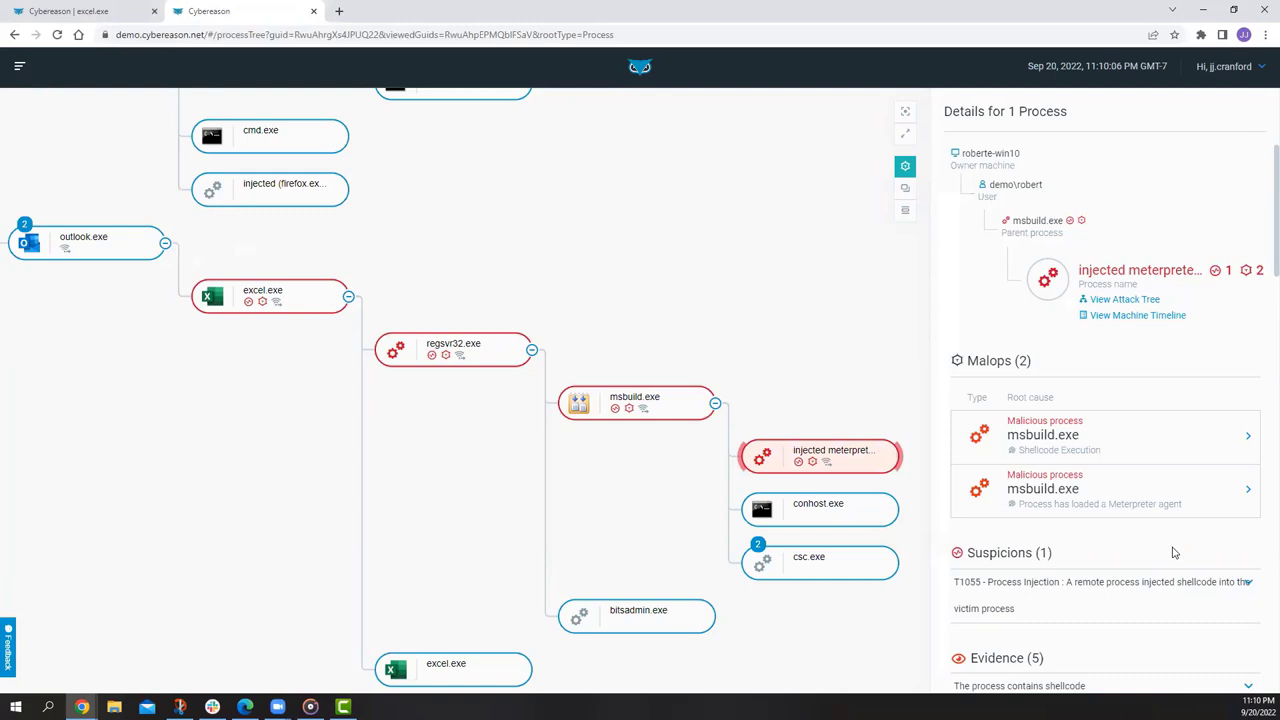
mouse_move(1133, 552)
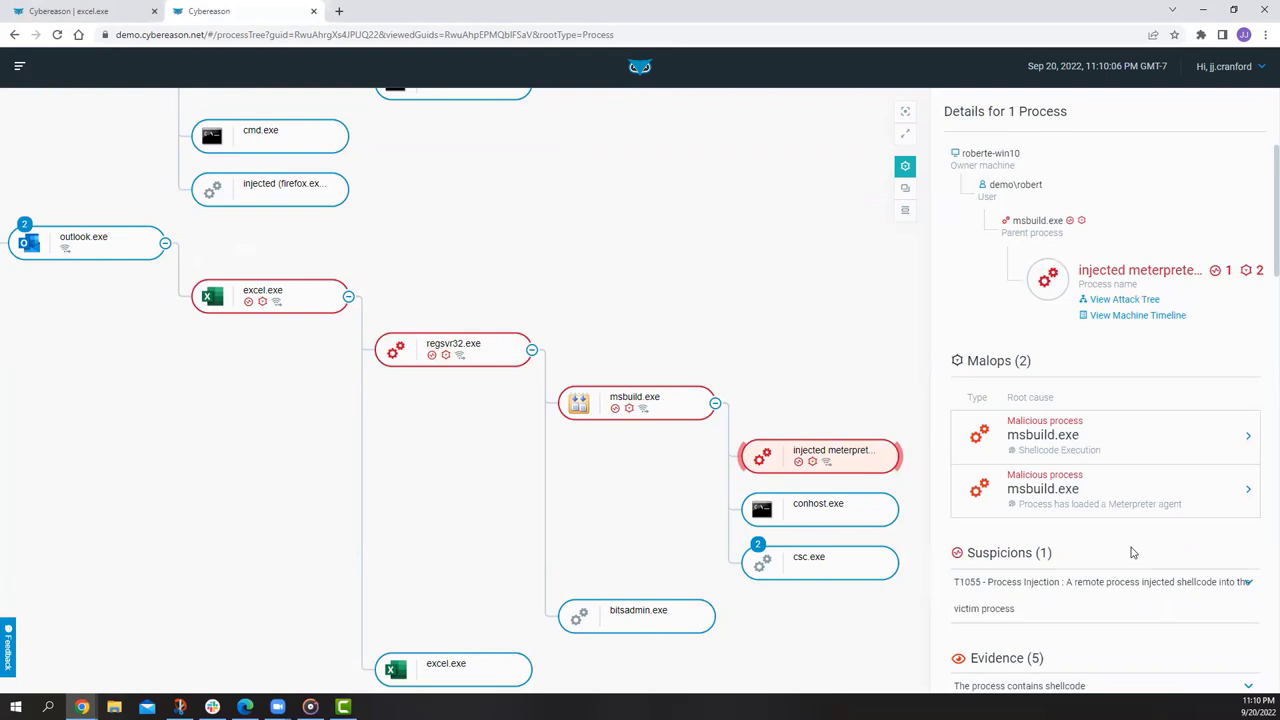
scroll(down, 3)
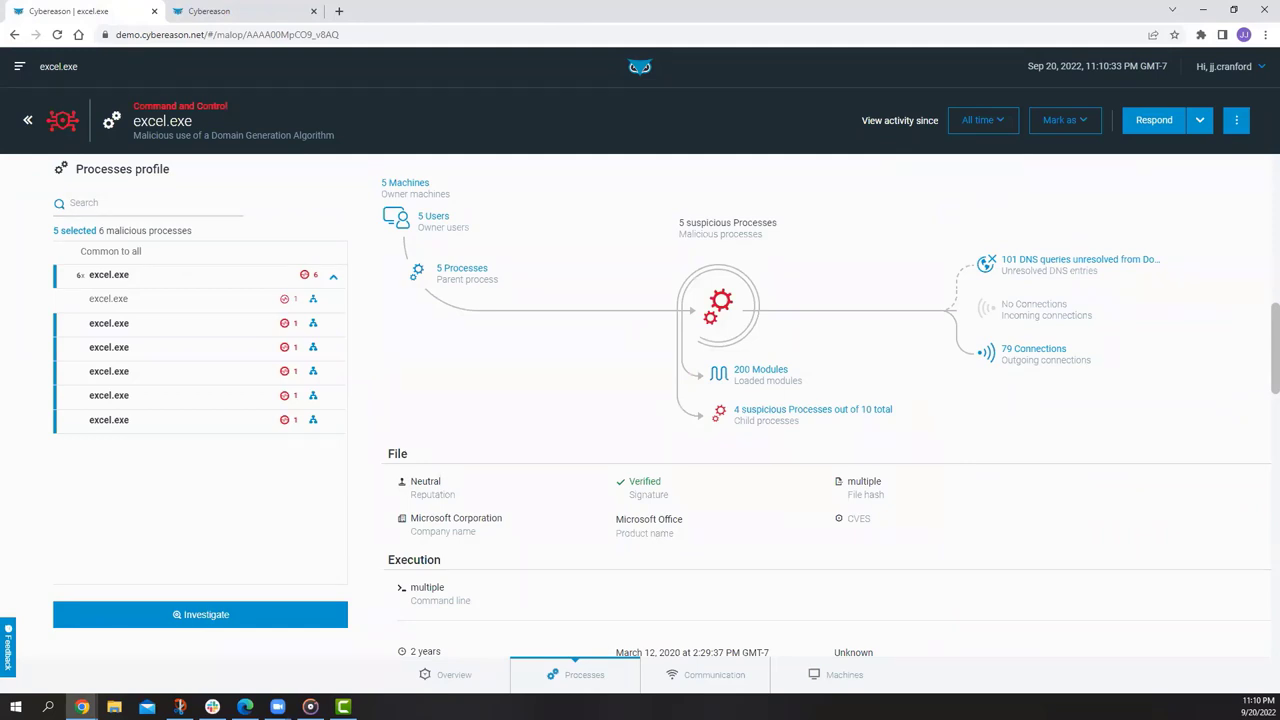
mouse_move(1097, 554)
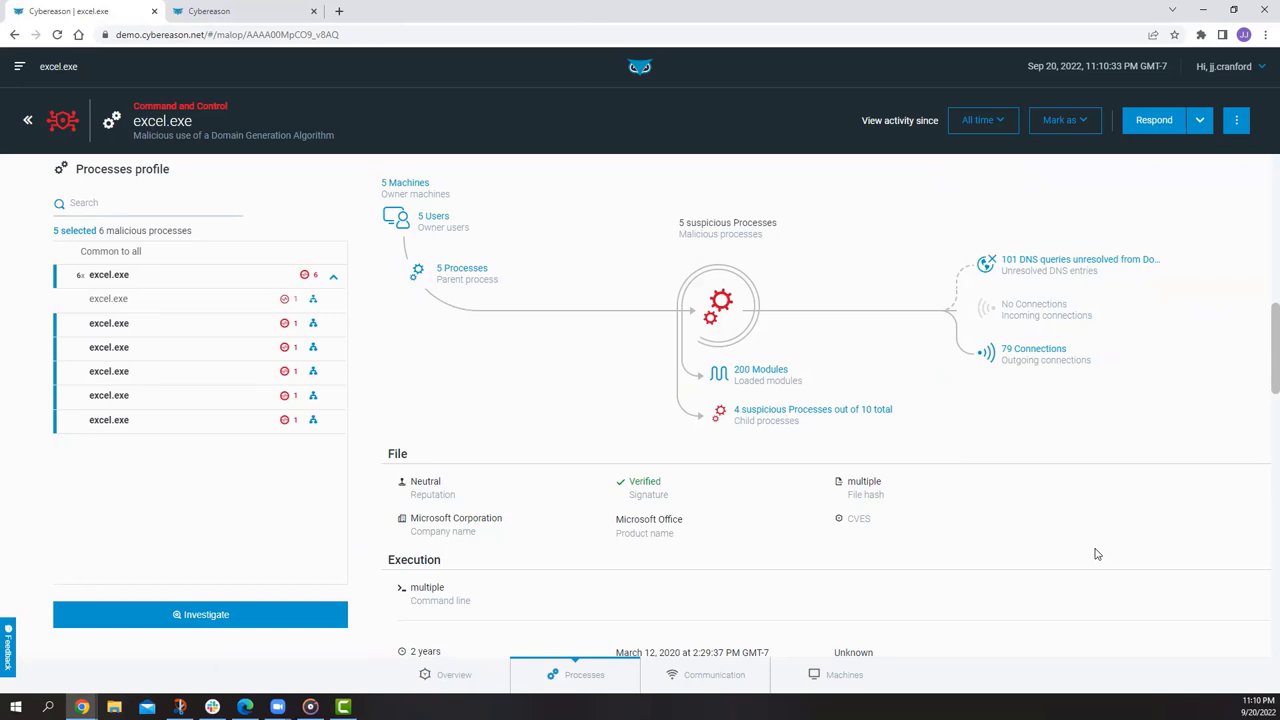
Show the excel.exe malop's response actions: Isolate, Quarantine and Kill processes
click(1199, 120)
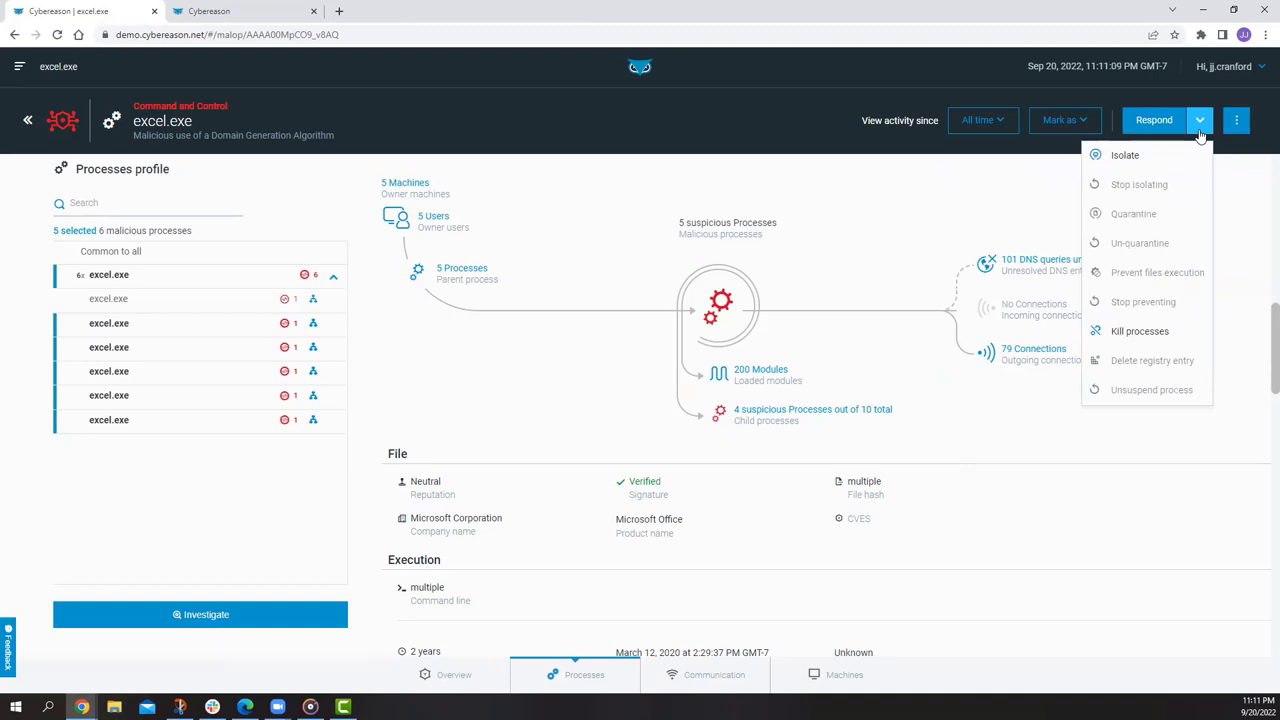
mouse_move(1180, 155)
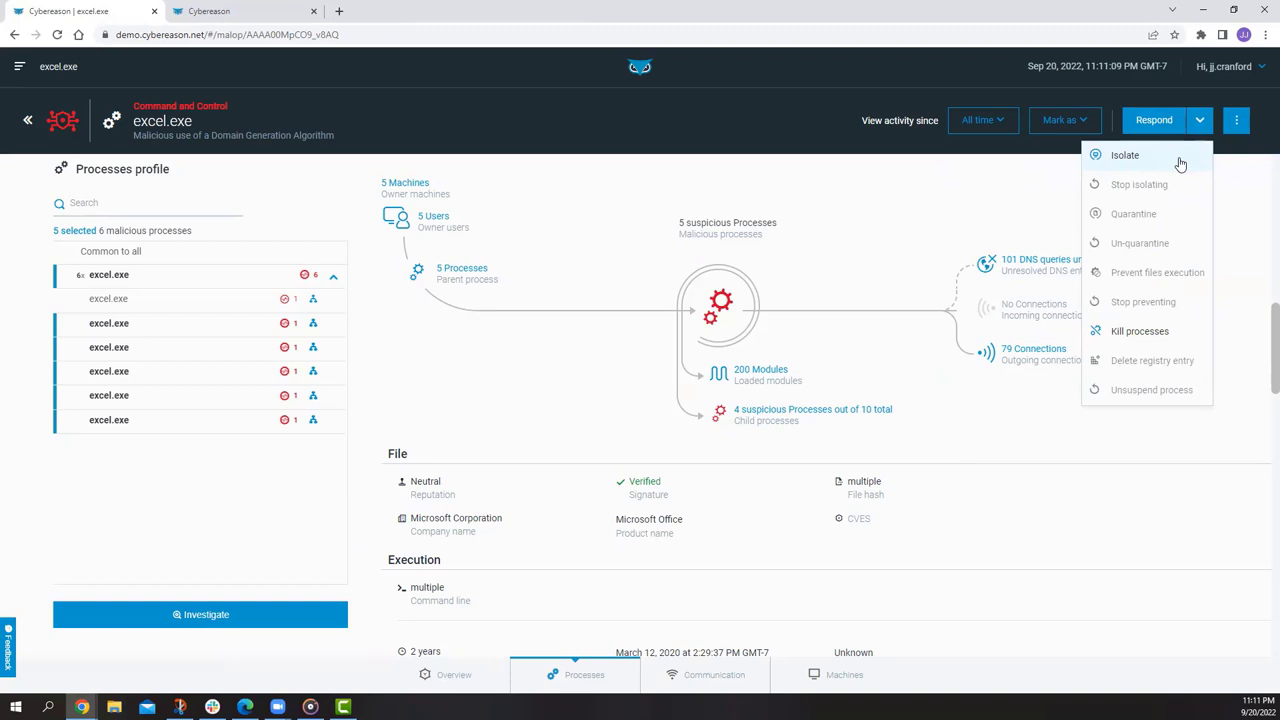
mouse_move(1150, 125)
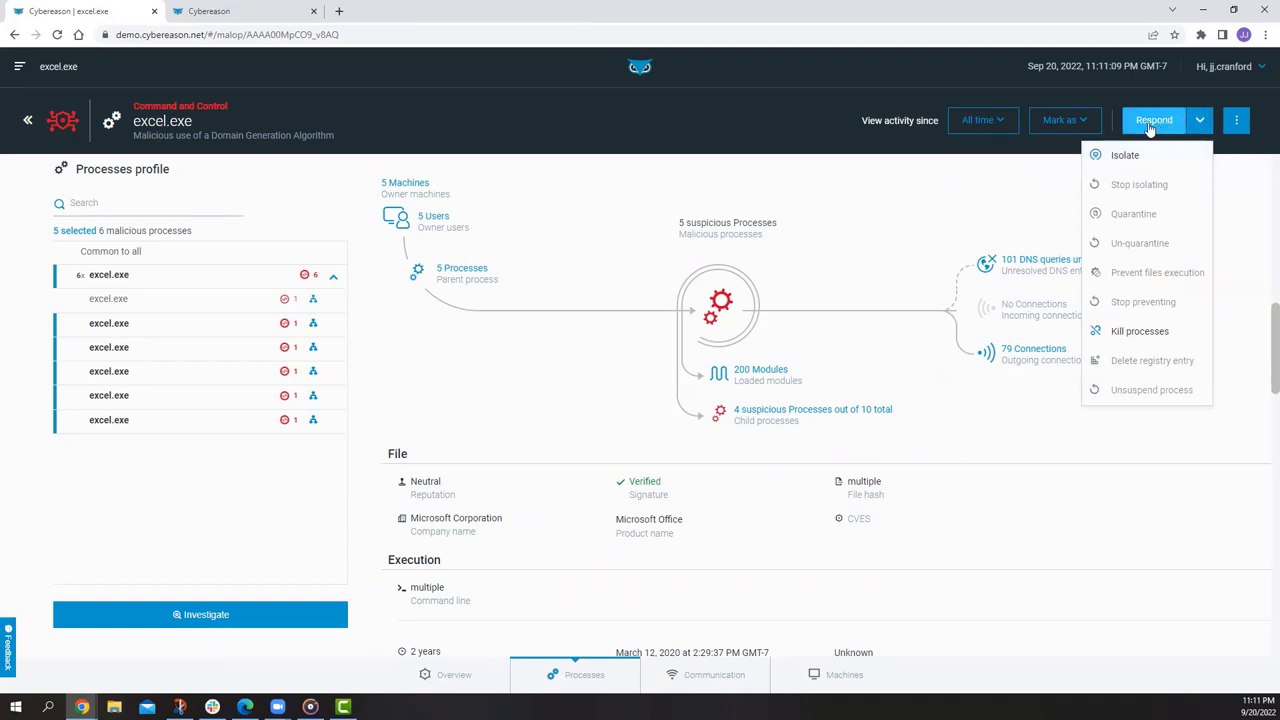
mouse_move(1246, 195)
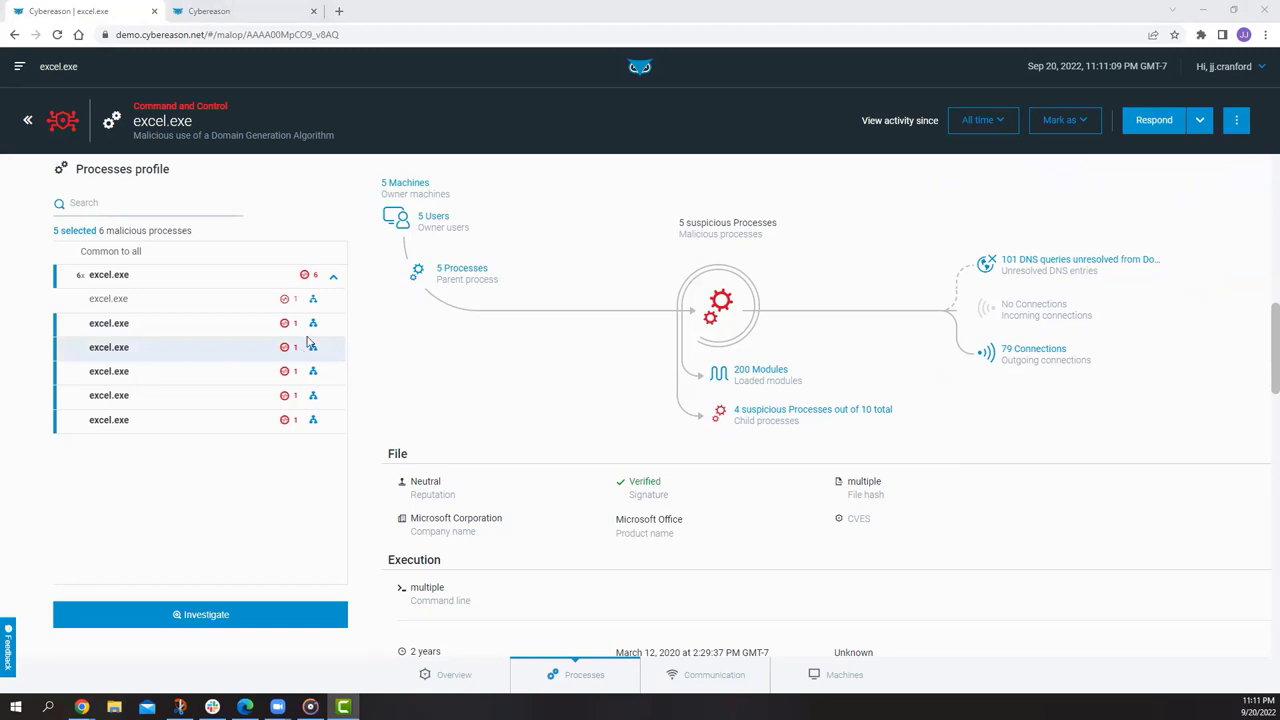
mouse_move(313, 299)
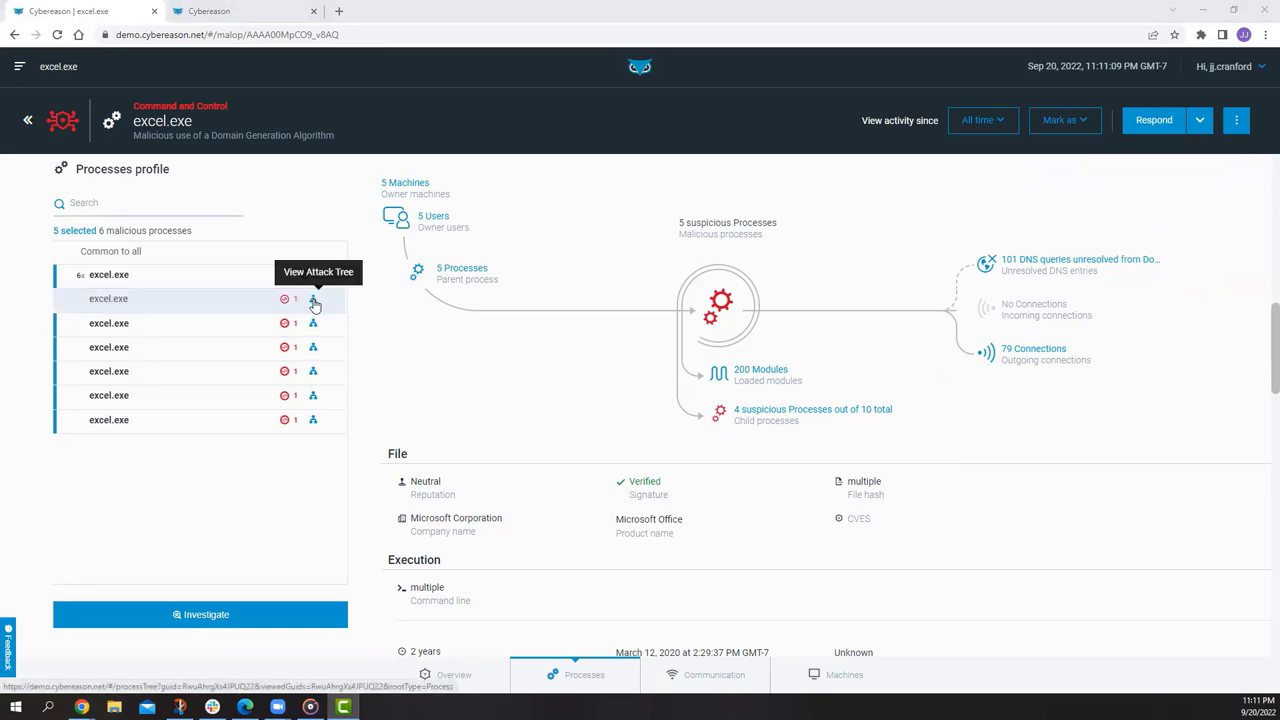
Launch an Investigation query of the suspicious processes, detailing 5 excel.exe processes
click(313, 298)
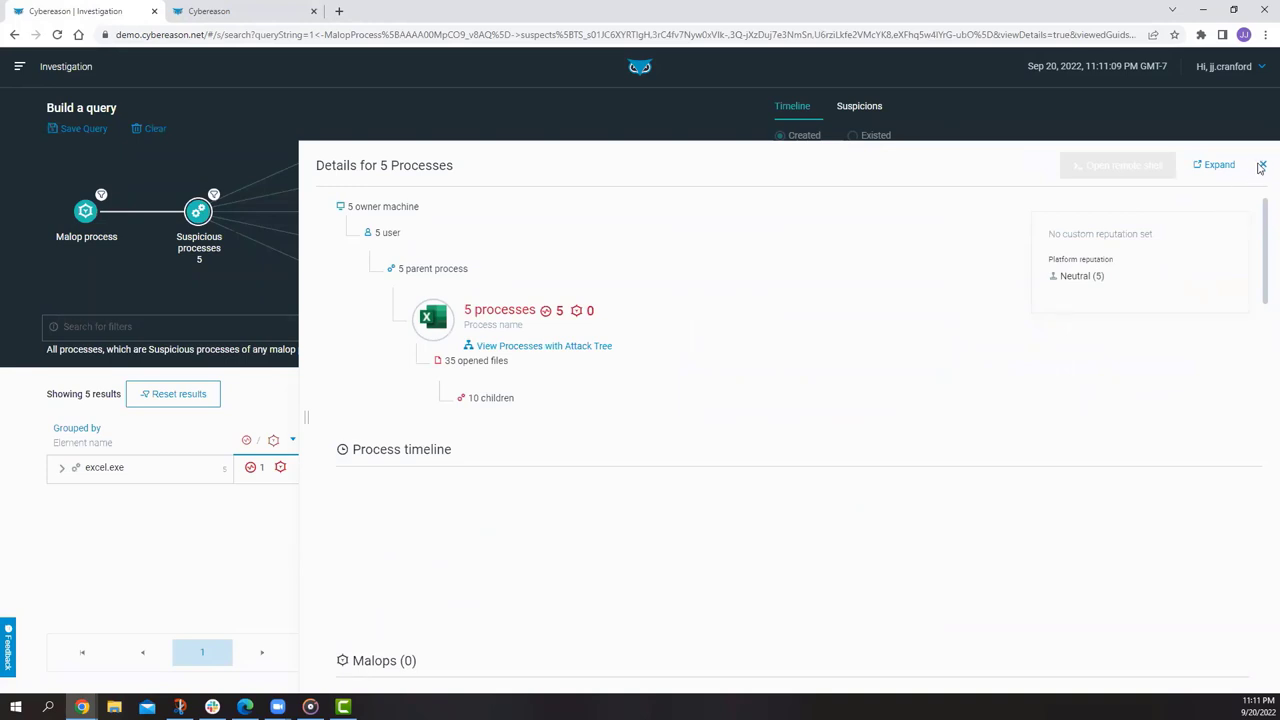
Close the Details for 5 Processes pane to reveal the 5 excel.exe results table
click(1261, 165)
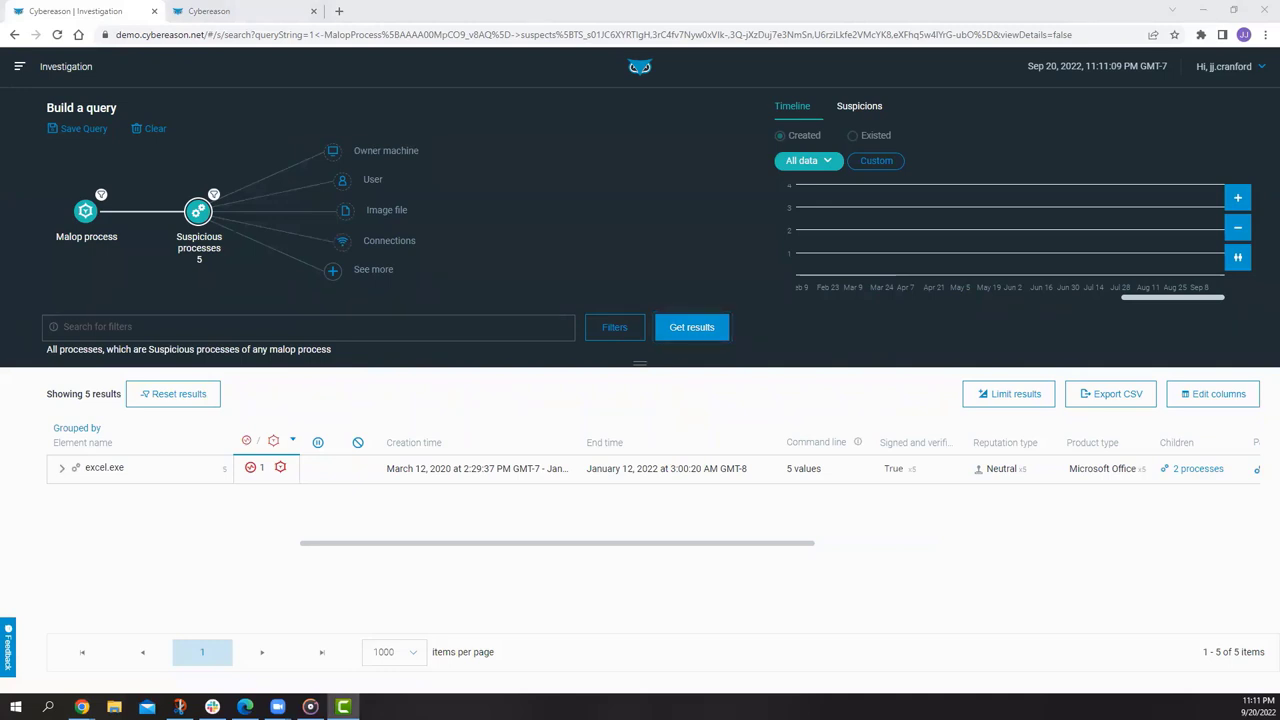
mouse_move(222, 358)
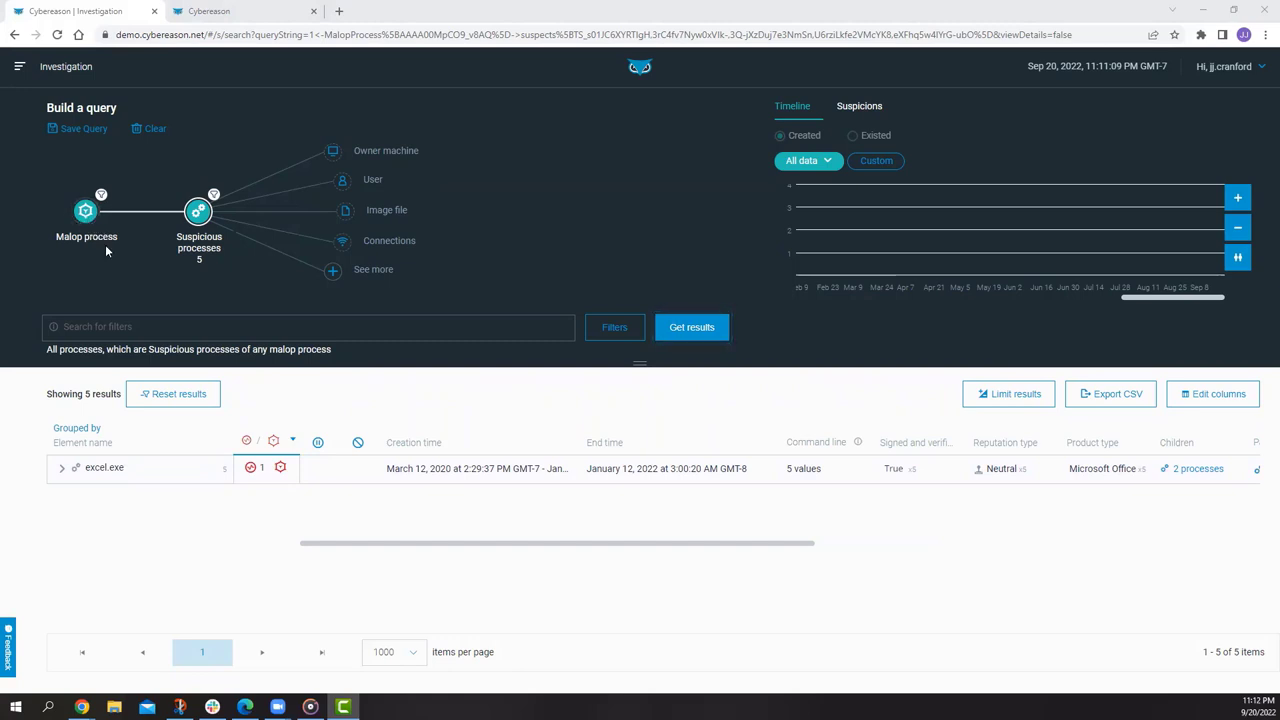
mouse_move(240, 210)
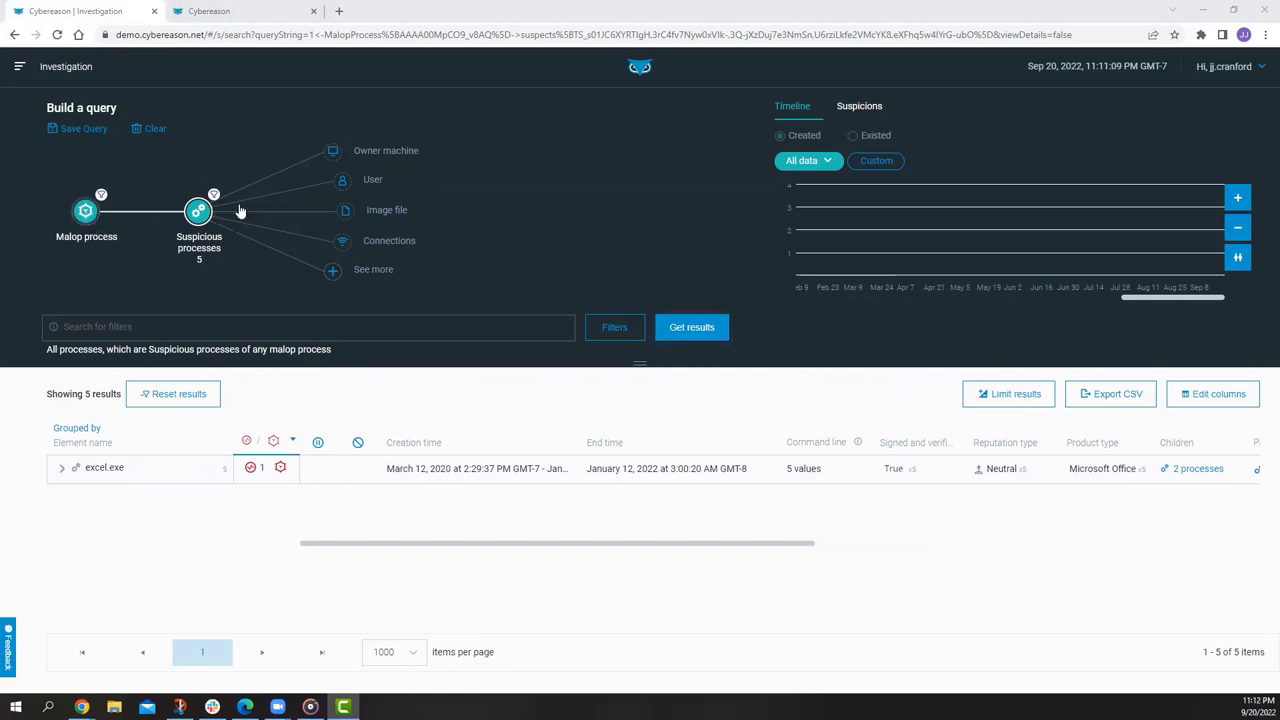